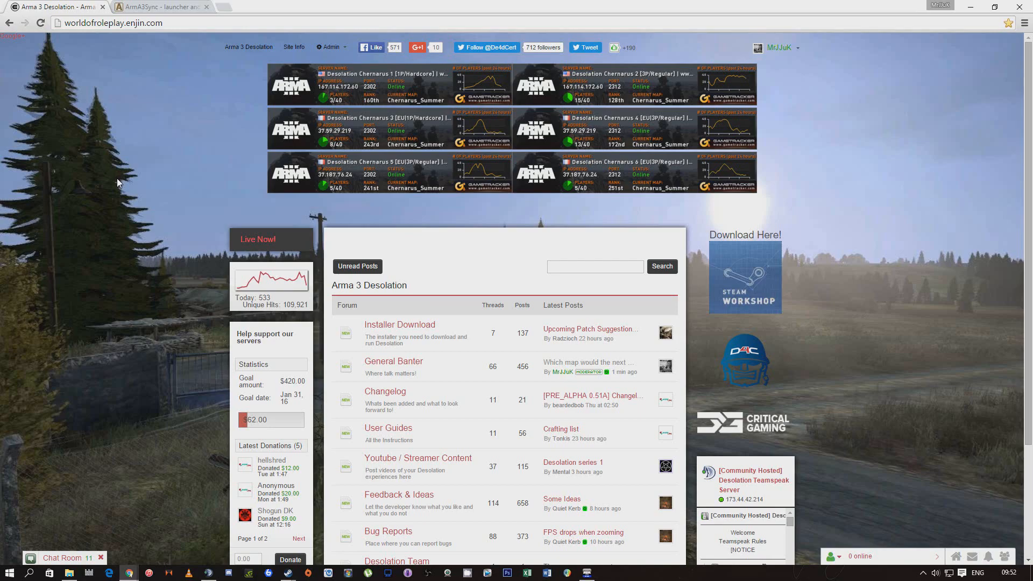
{"action": "mouse_move", "coordinate": [127, 141]}
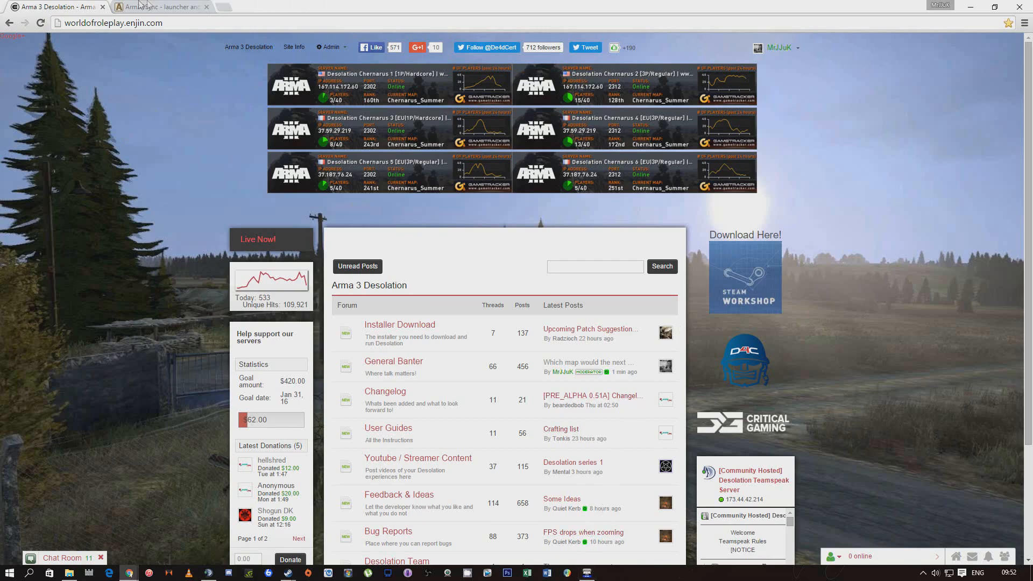
Show the ArmA3Sync 1.5 Update 5 download link and Java 7 requirement on Armaholic
{"action": "left_click", "coordinate": [158, 6]}
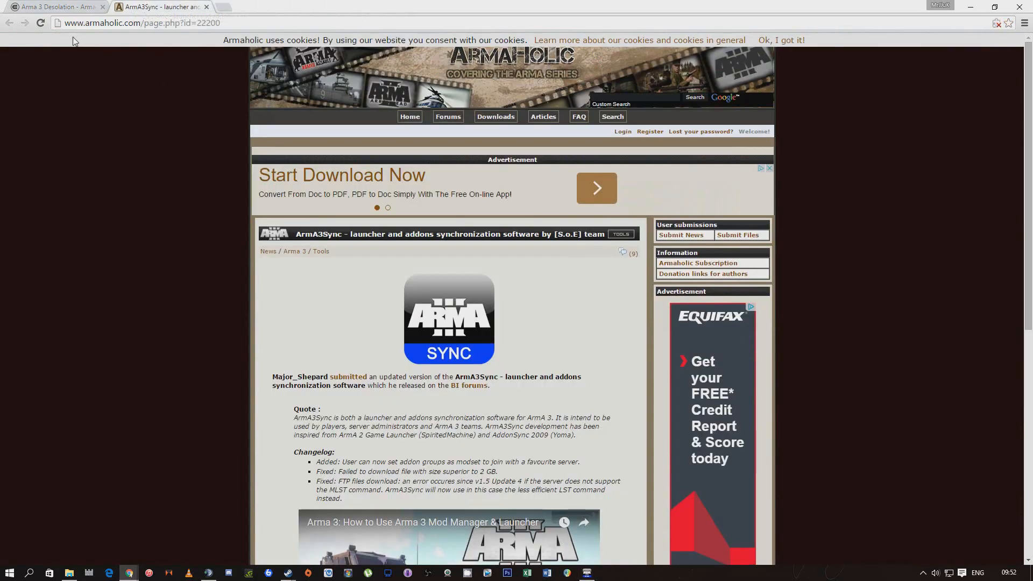
{"action": "mouse_move", "coordinate": [300, 212]}
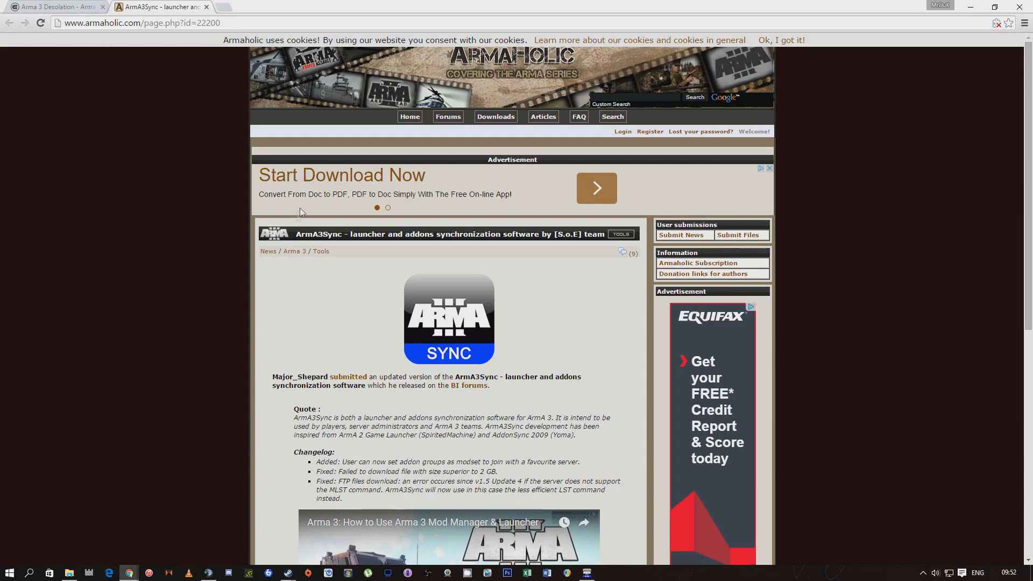
{"action": "scroll", "scroll_direction": "down", "scroll_amount": 3}
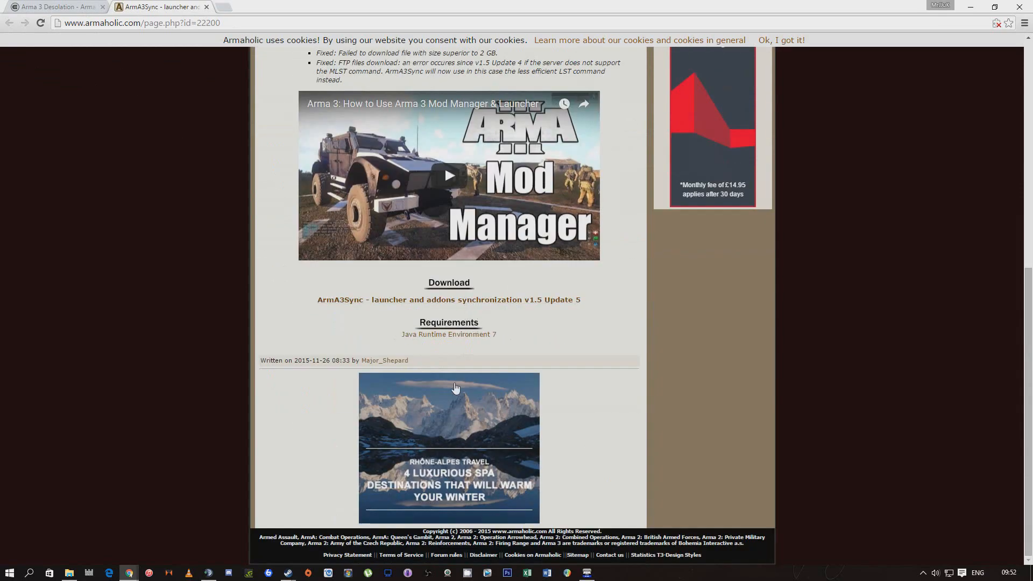
{"action": "mouse_move", "coordinate": [377, 309]}
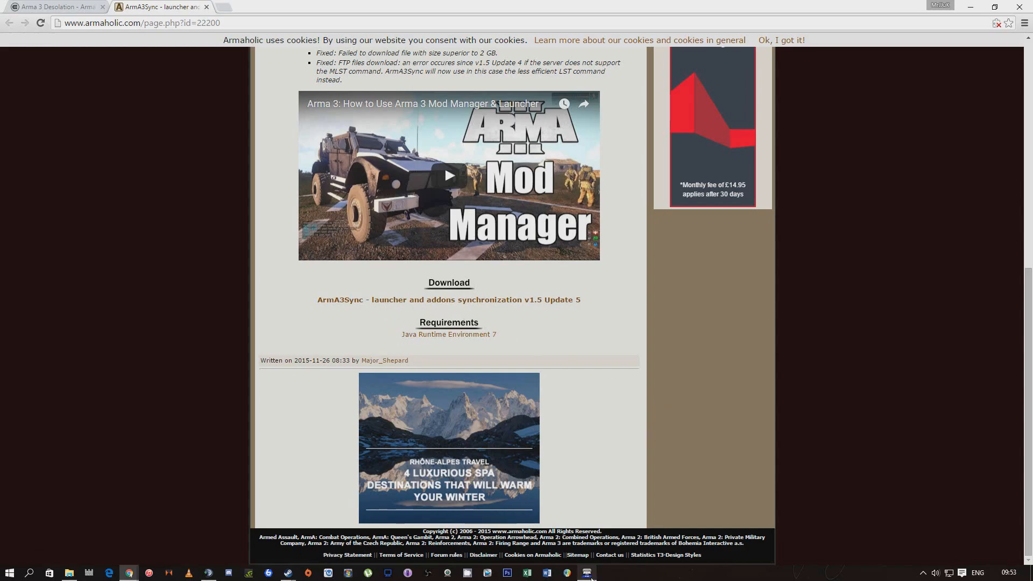
Bring ArmA3Sync forward and show the Desolation profile's Repositories list with CriticalGaming Arma3 Life OK
{"action": "left_click", "coordinate": [585, 571]}
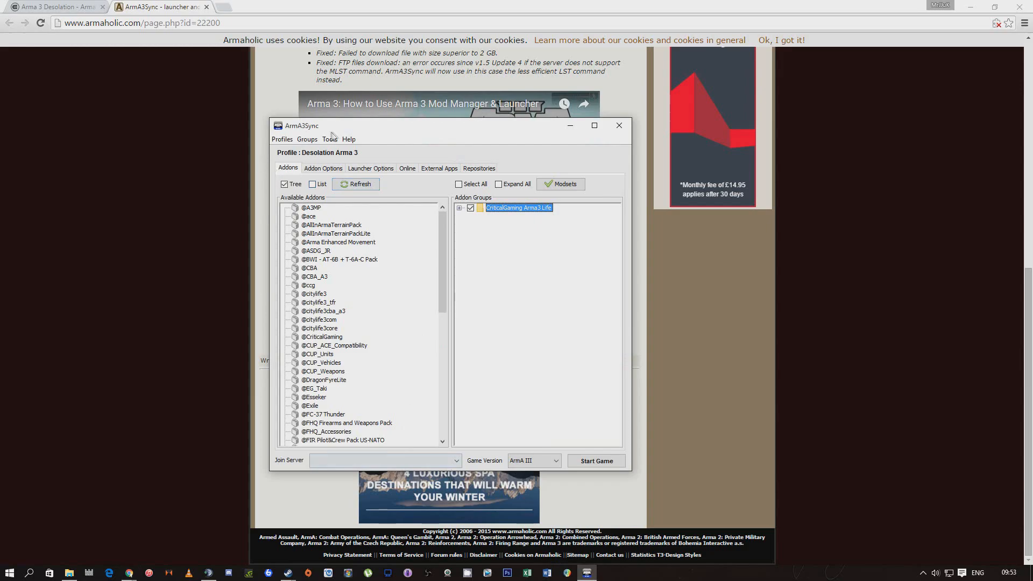
{"action": "left_click_drag", "start_coordinate": [302, 125], "coordinate": [286, 113]}
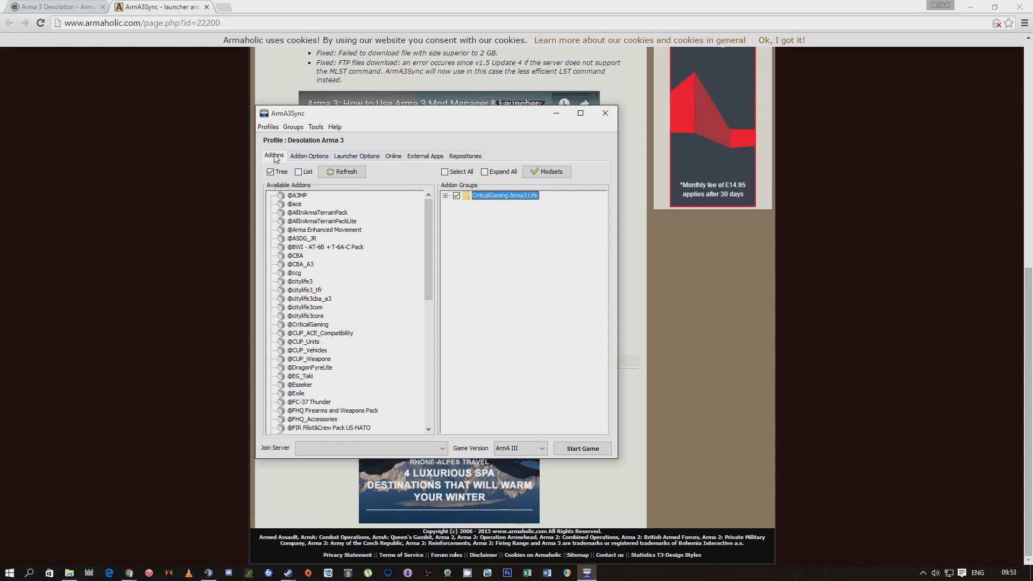
{"action": "left_click", "coordinate": [465, 154]}
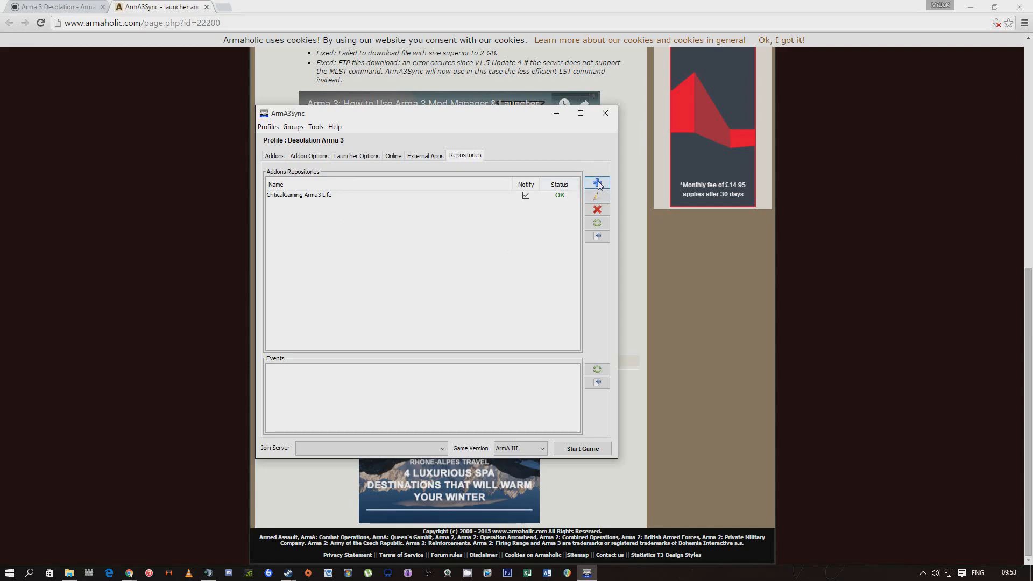
Import the DayZero repository from ftp://167.114.172.60/.a3s/autoconfig and confirm it
{"action": "left_click", "coordinate": [597, 183]}
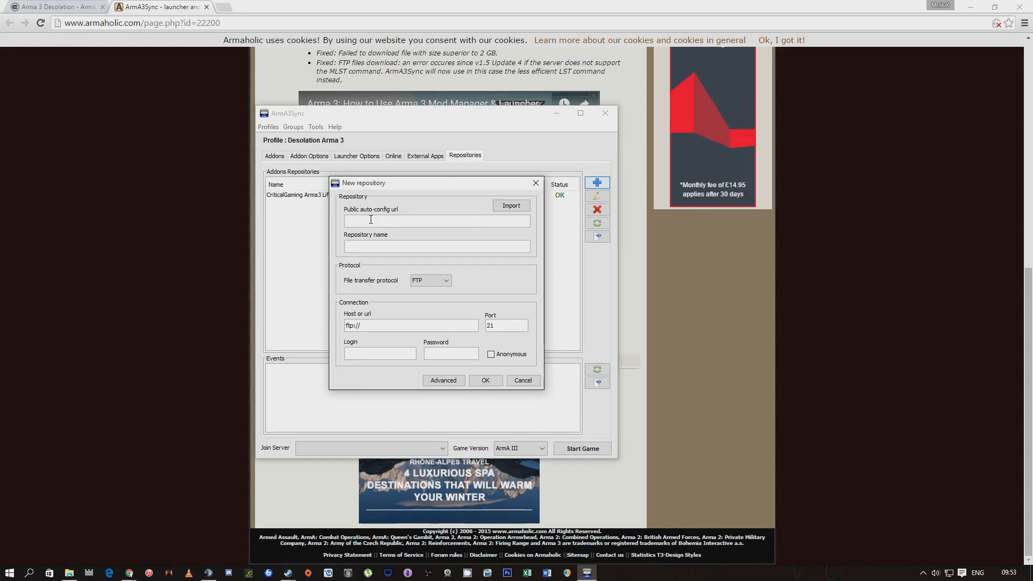
{"action": "type", "text": "ftp://167.114.172.60/.a3s/autoconfig"}
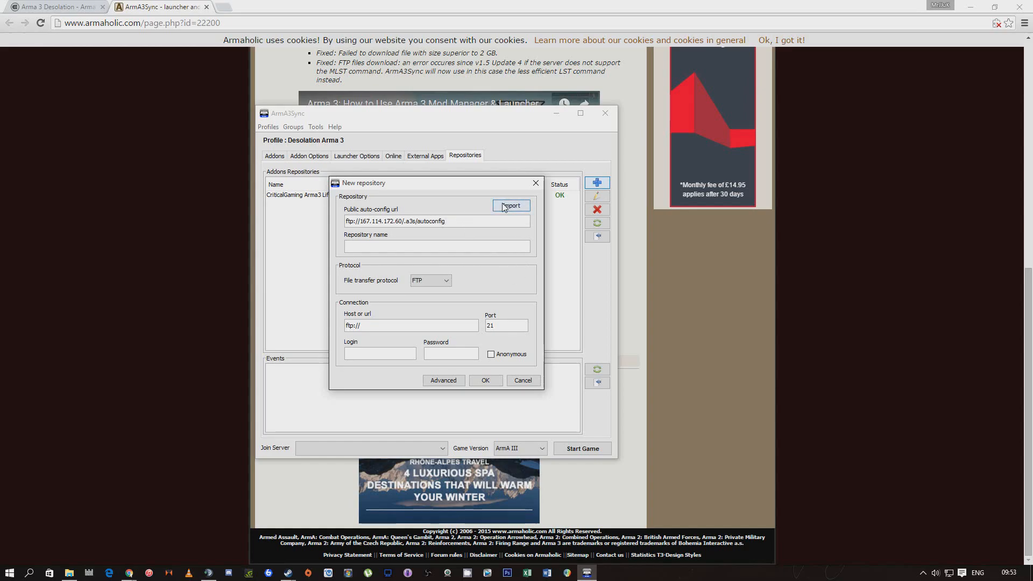
{"action": "left_click", "coordinate": [510, 205]}
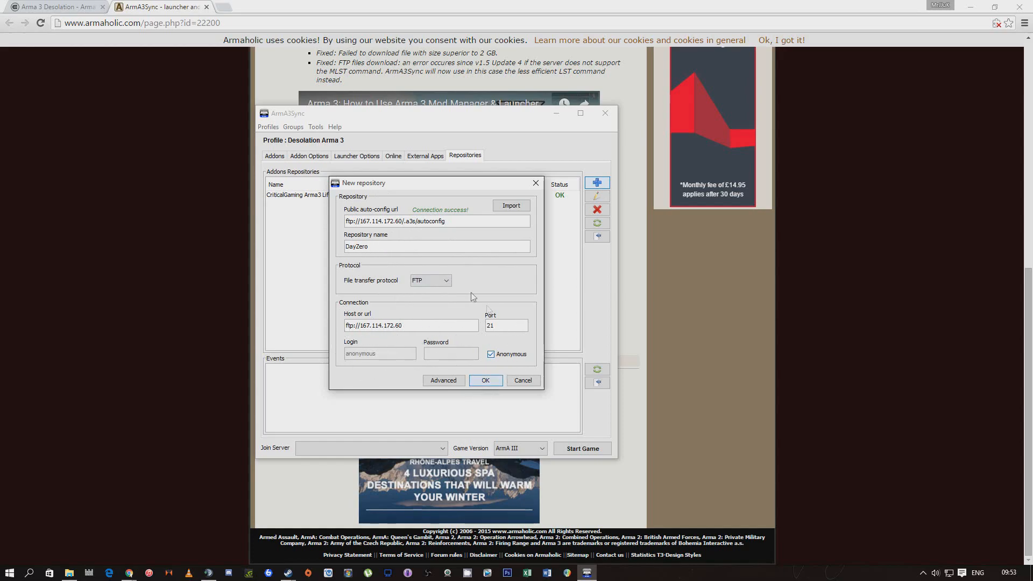
{"action": "left_click", "coordinate": [485, 380]}
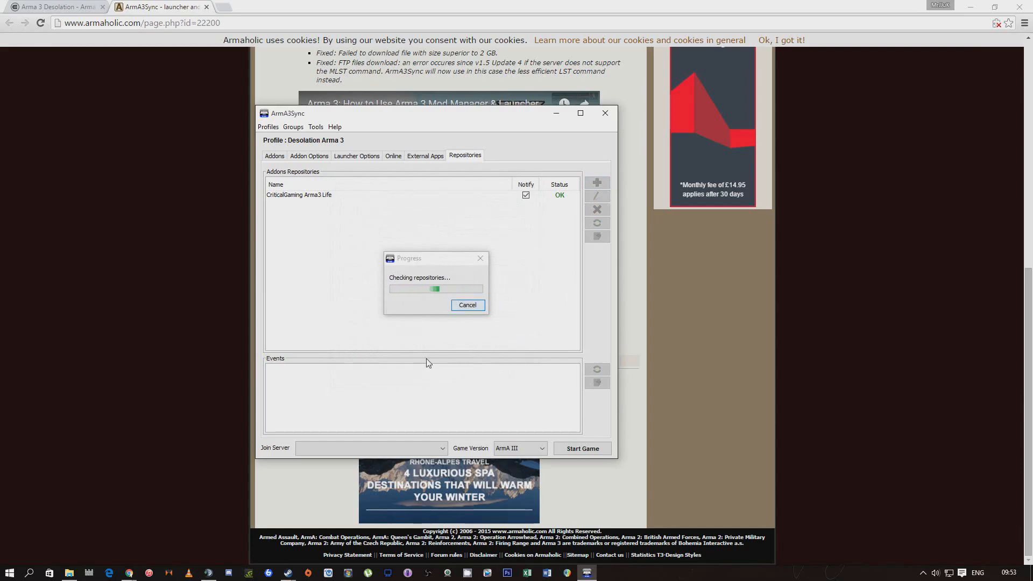
Select the DayZero repository row and switch on its Notify option
{"action": "left_click", "coordinate": [597, 183]}
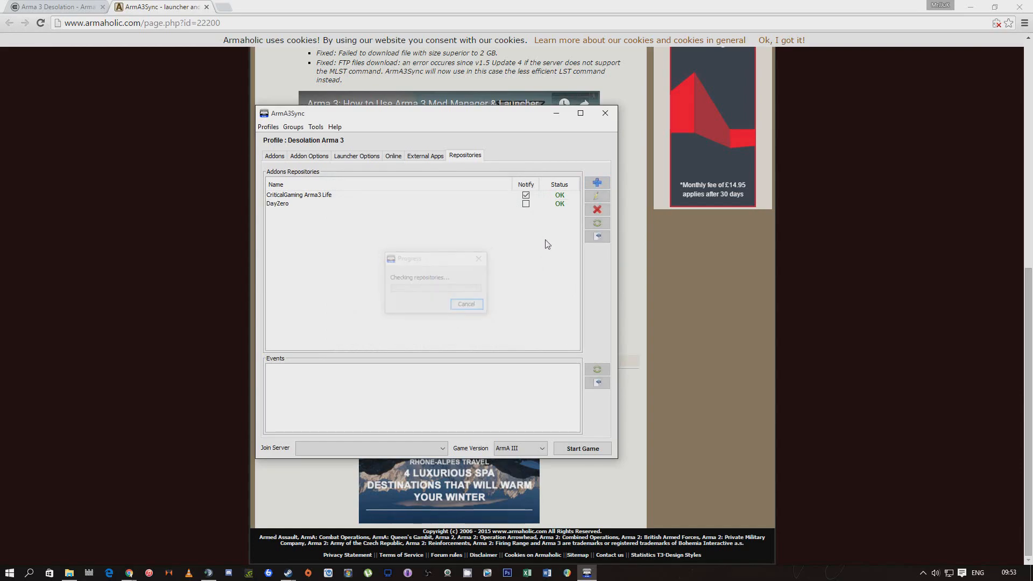
{"action": "left_click", "coordinate": [278, 203]}
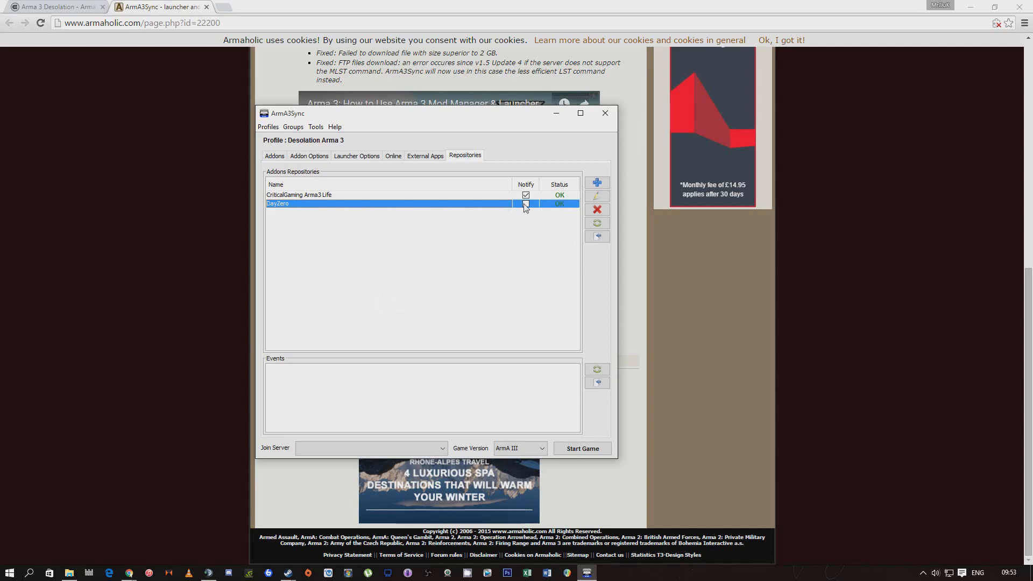
{"action": "left_click", "coordinate": [526, 203]}
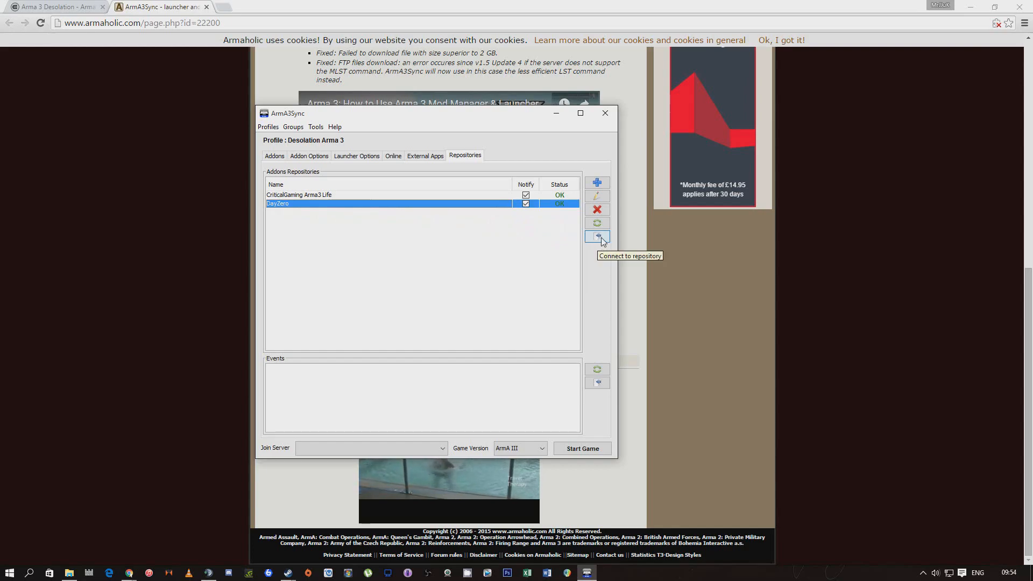
{"action": "left_click", "coordinate": [597, 236]}
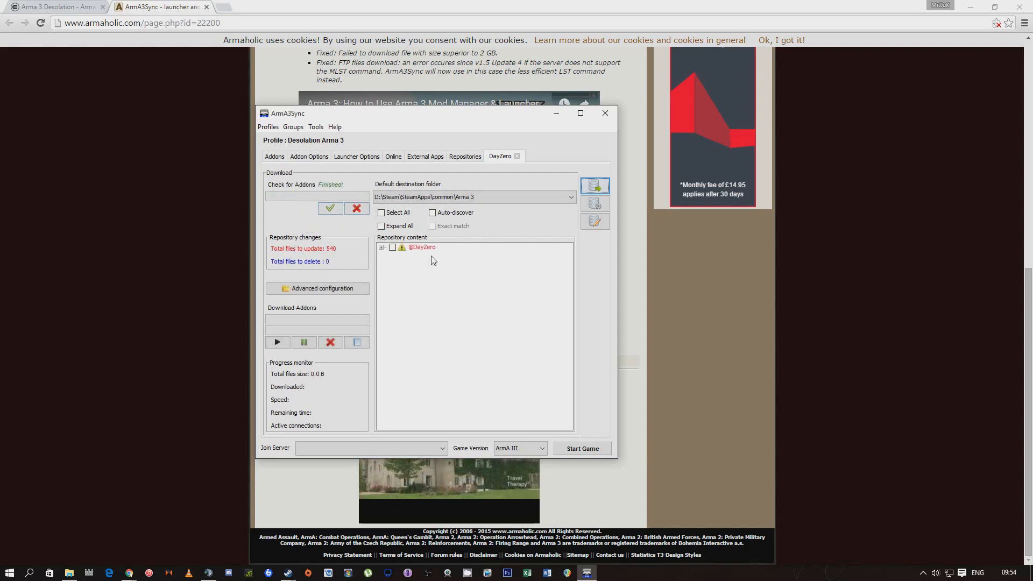
{"action": "left_click", "coordinate": [381, 248]}
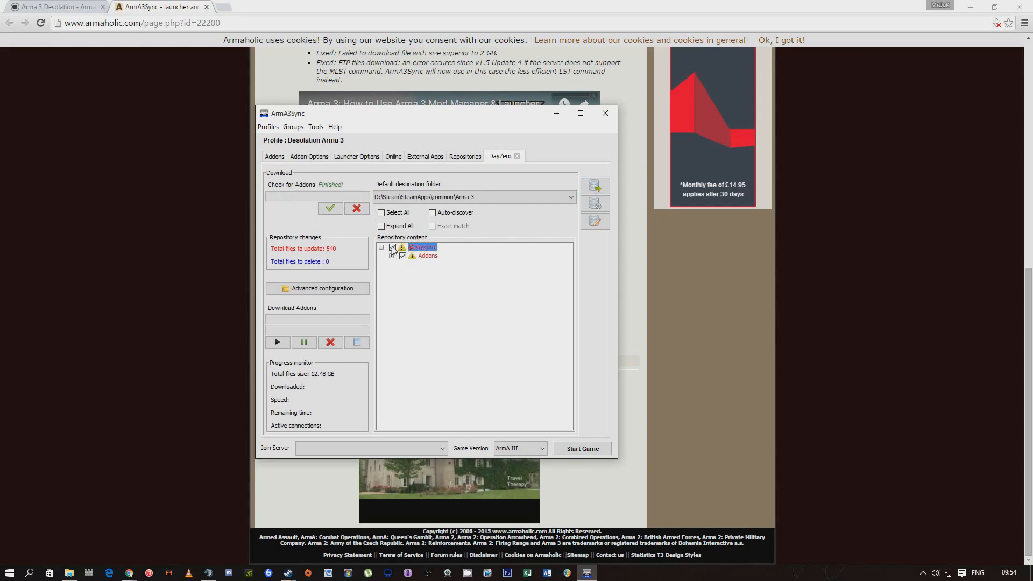
{"action": "left_click", "coordinate": [381, 247]}
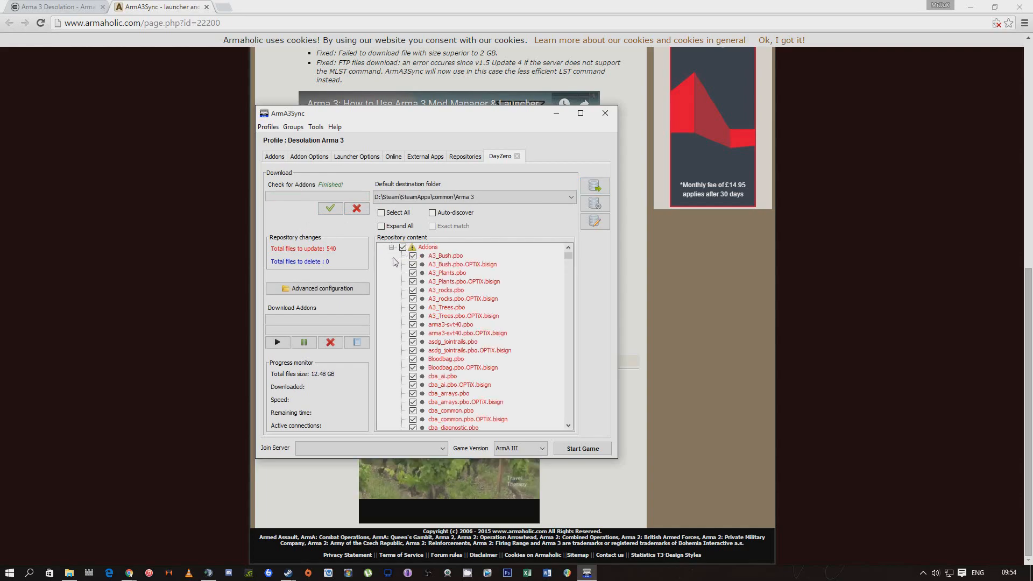
{"action": "scroll", "scroll_direction": "down", "scroll_amount": 3}
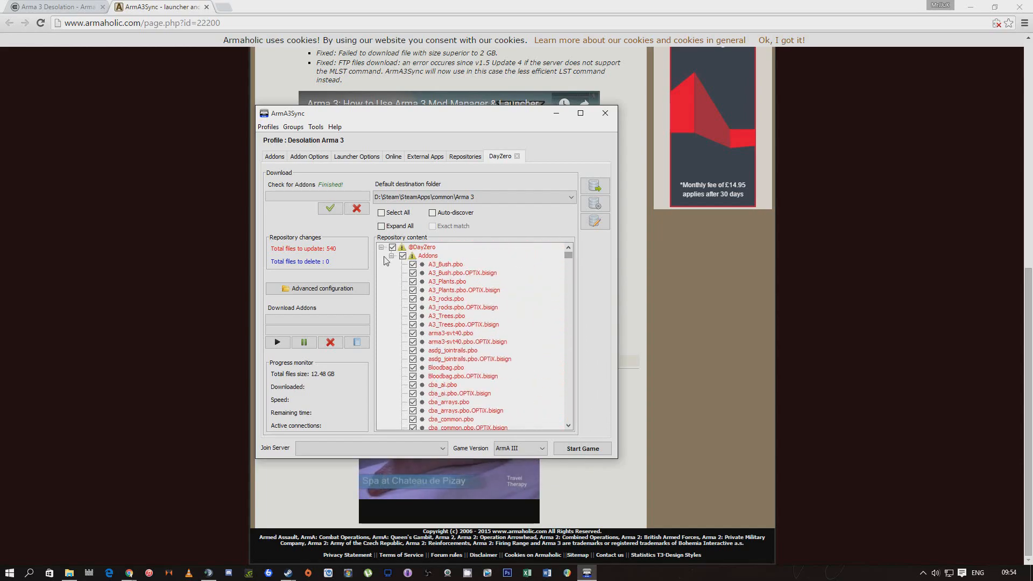
{"action": "left_click", "coordinate": [392, 256]}
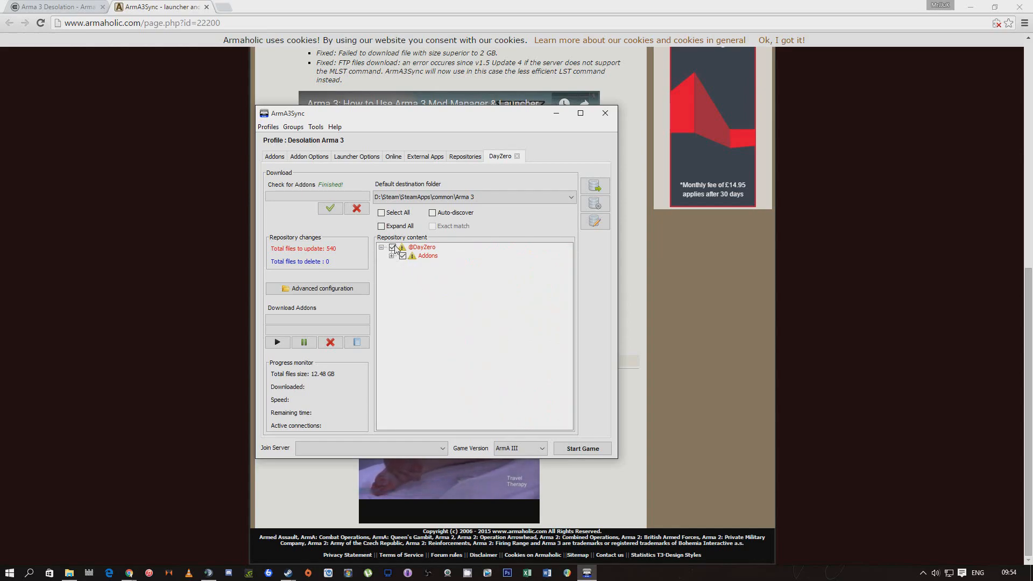
{"action": "left_click", "coordinate": [422, 247]}
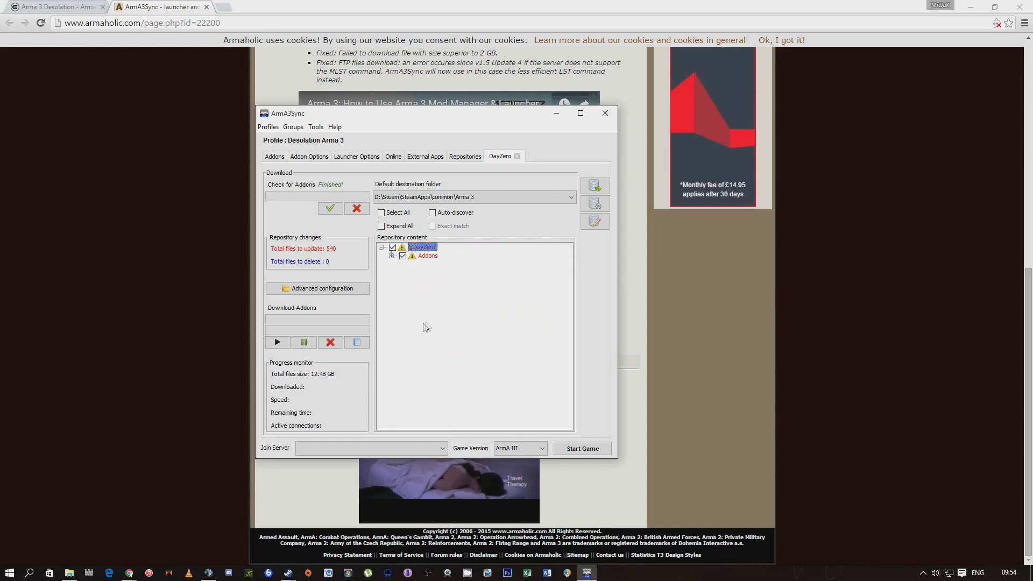
{"action": "mouse_move", "coordinate": [364, 384]}
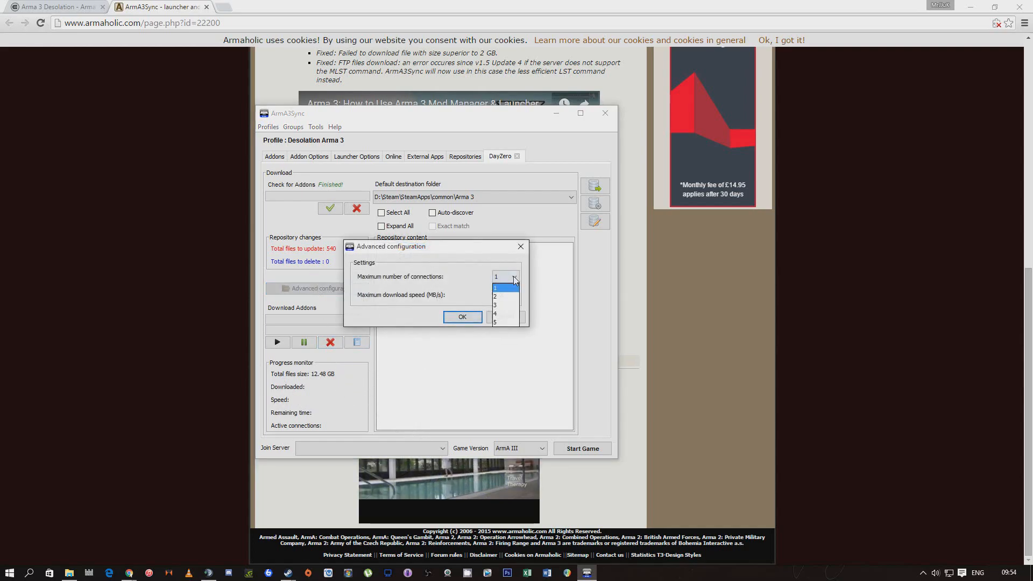
{"action": "mouse_move", "coordinate": [503, 322]}
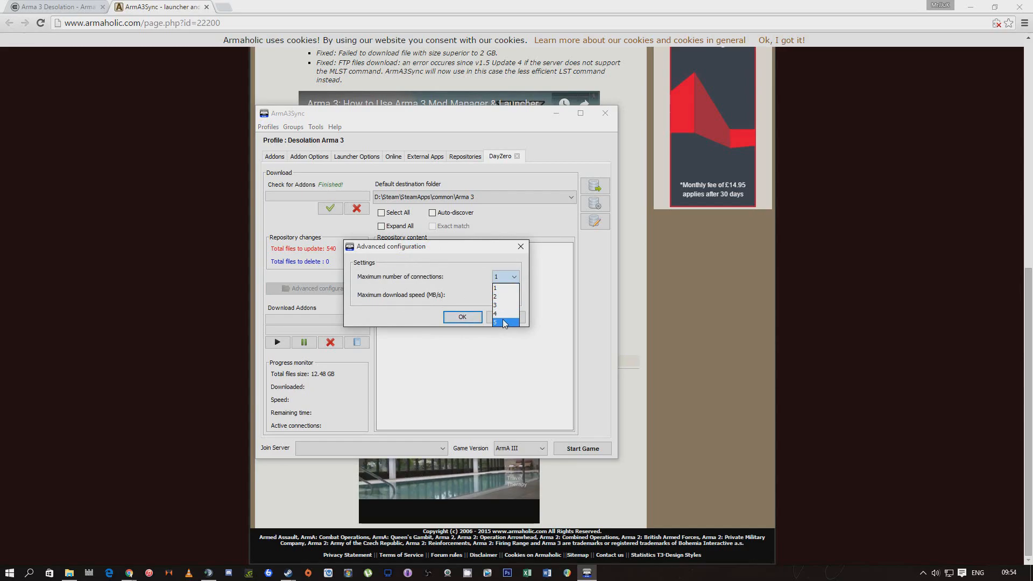
Confirm 5 maximum connections with no speed limit and start the DayZero addon download
{"action": "left_click", "coordinate": [505, 321]}
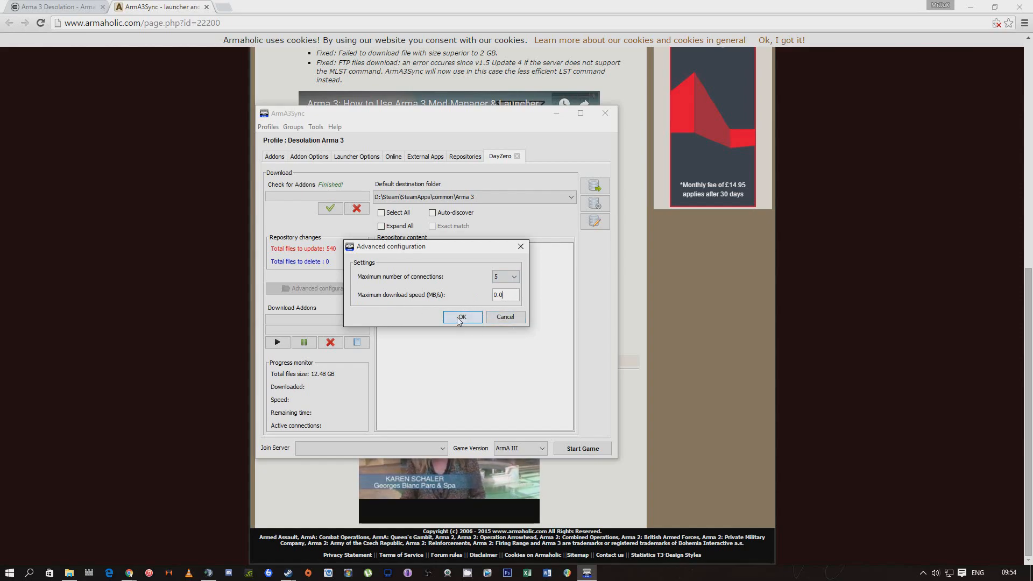
{"action": "left_click", "coordinate": [462, 317]}
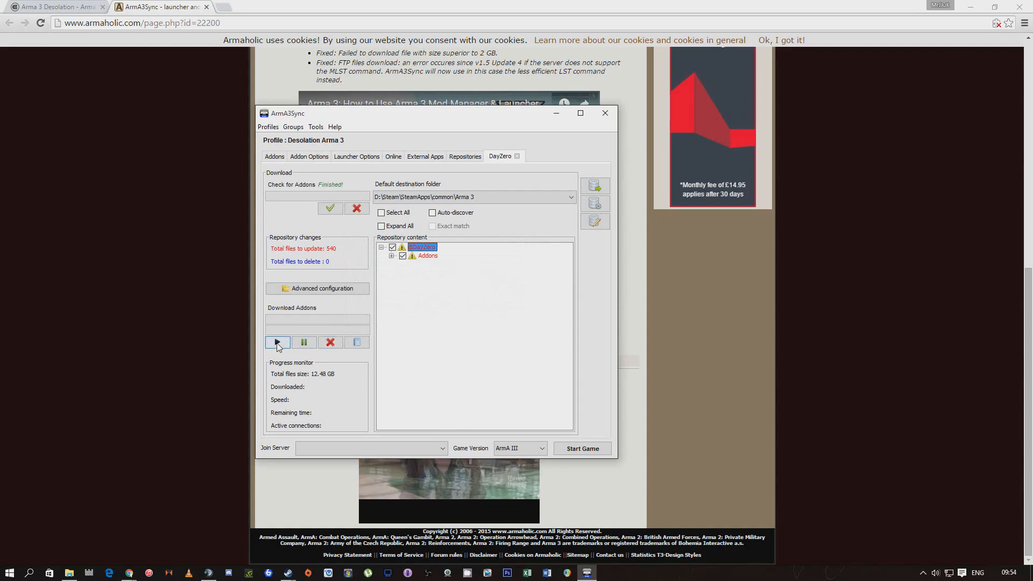
Watch the DayZero download progress reach 22.91 MB at 5.8 MB/s over 5 connections
{"action": "left_click", "coordinate": [278, 342]}
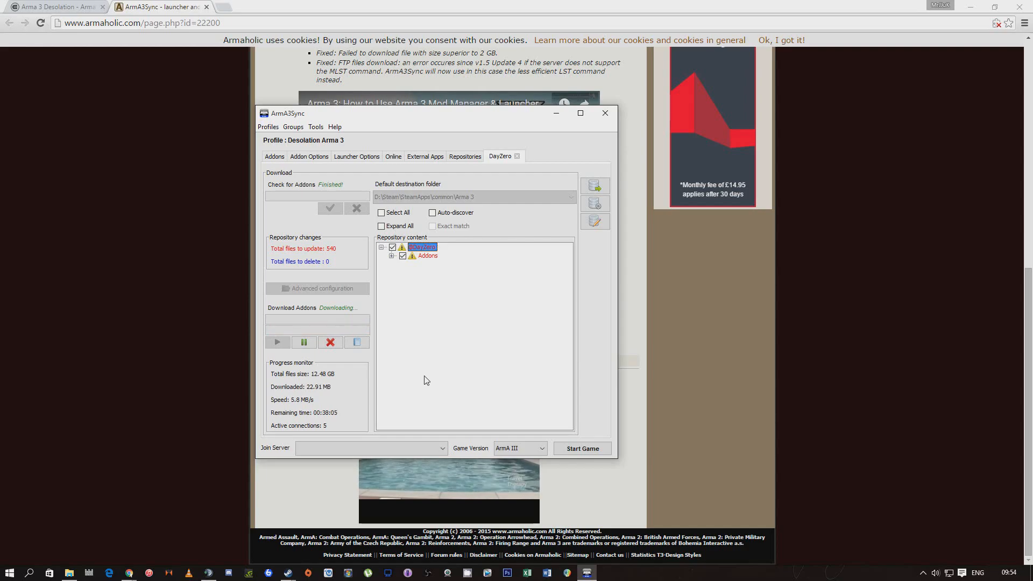
{"action": "mouse_move", "coordinate": [438, 379]}
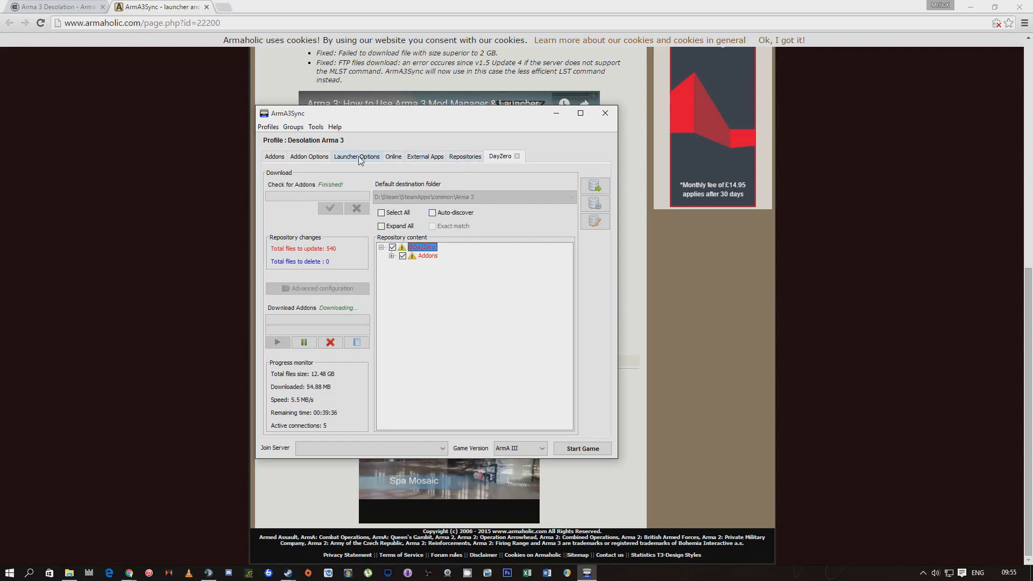
Go to Addon Options and start adding a new addon search directory, bringing up the folder chooser
{"action": "left_click", "coordinate": [356, 156]}
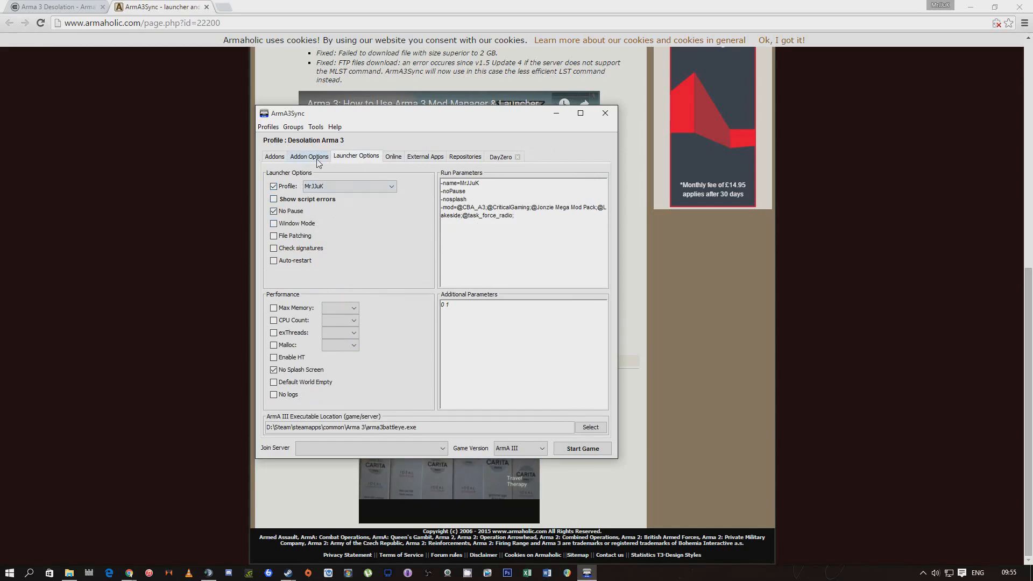
{"action": "left_click", "coordinate": [274, 157]}
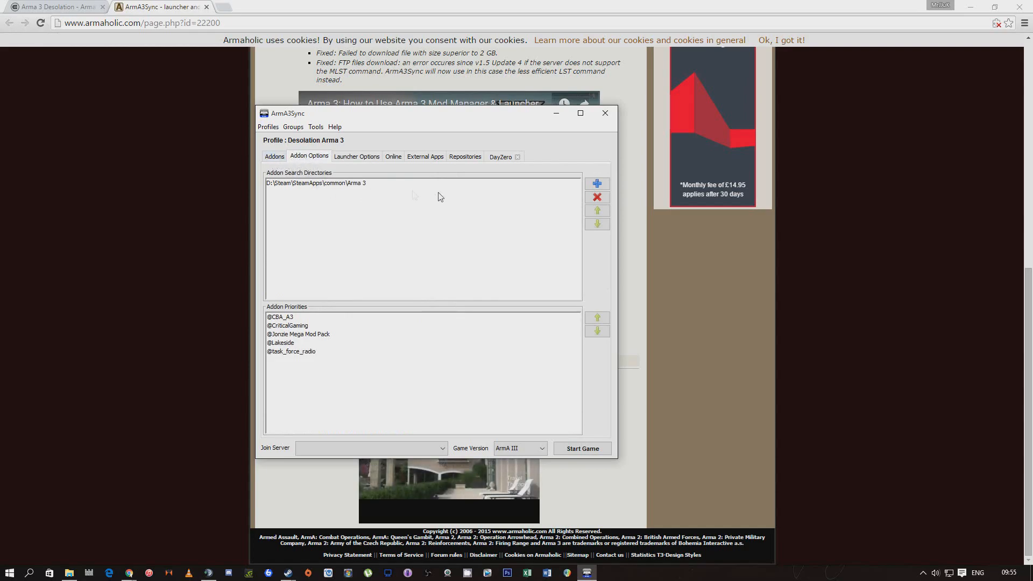
{"action": "left_click", "coordinate": [597, 183]}
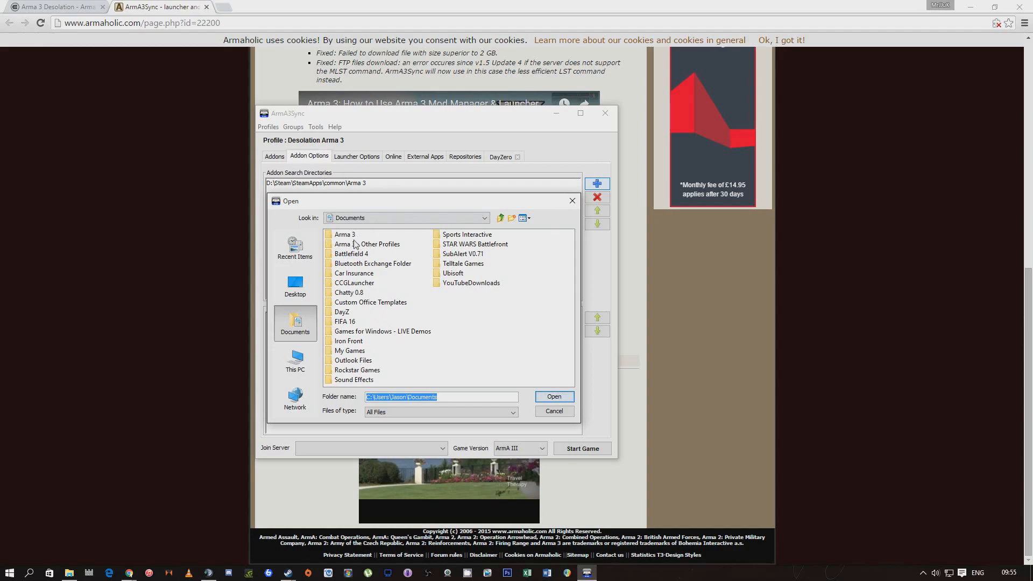
{"action": "mouse_move", "coordinate": [353, 227]}
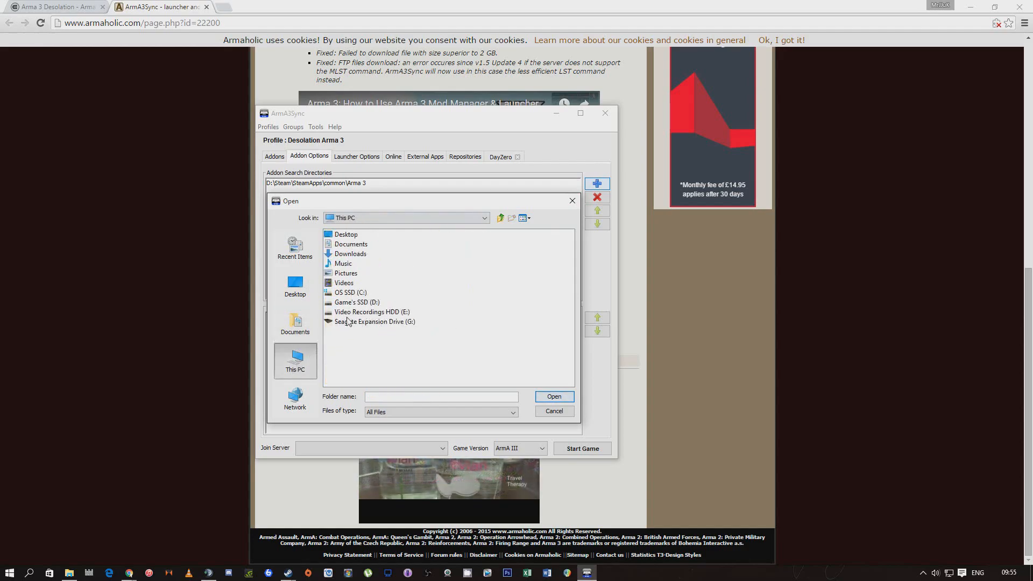
Pick D:\Steam\SteamApps\common\Arma 3 as the addon search directory
{"action": "double_click", "coordinate": [358, 301]}
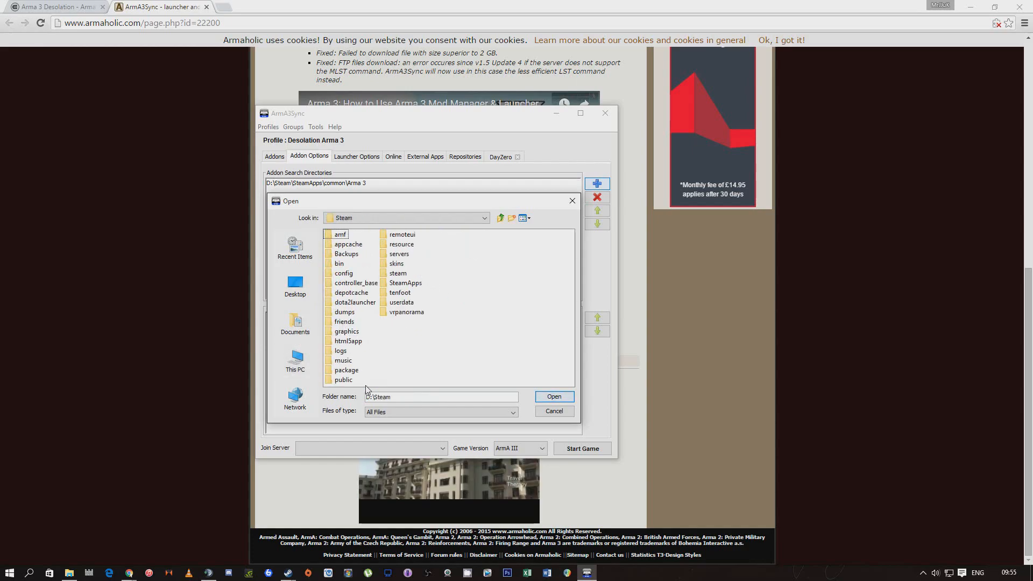
{"action": "double_click", "coordinate": [351, 292]}
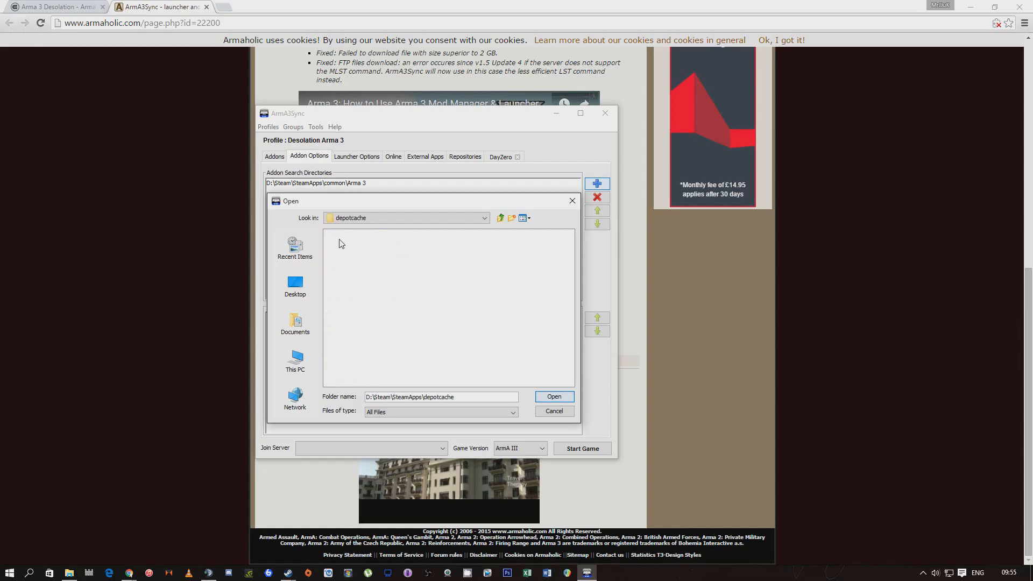
{"action": "left_click", "coordinate": [500, 218]}
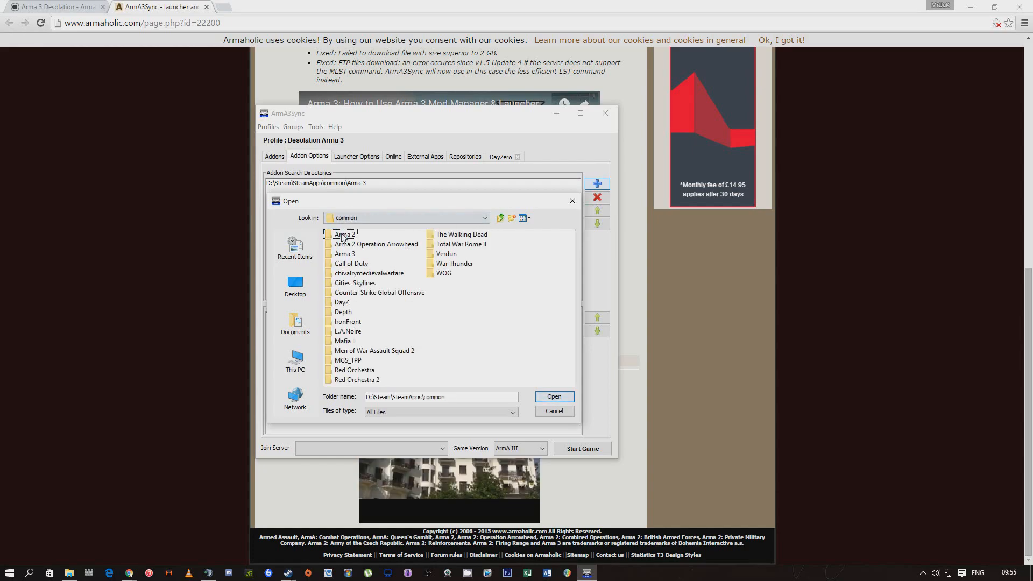
{"action": "left_click", "coordinate": [344, 254]}
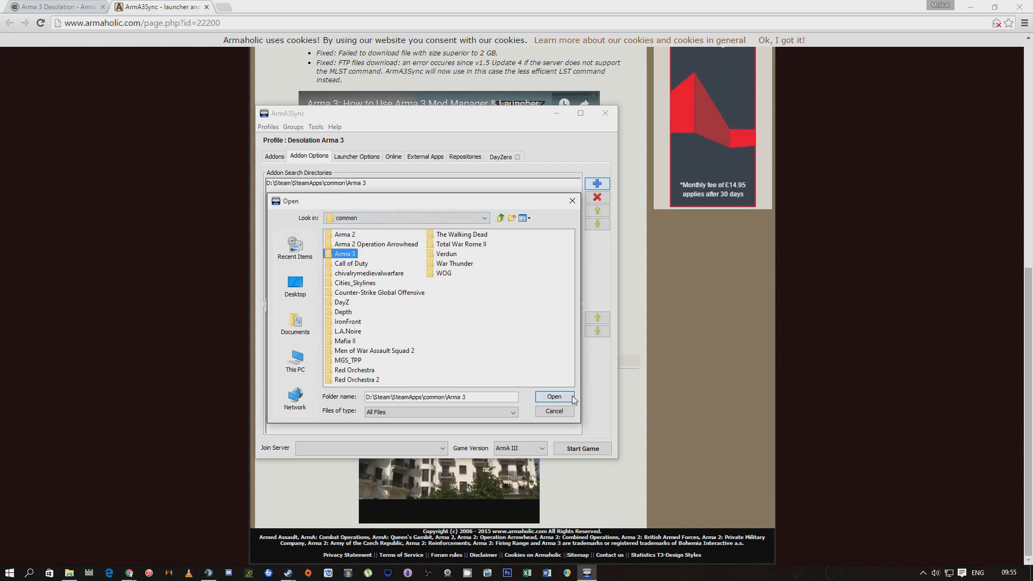
{"action": "left_click", "coordinate": [553, 395]}
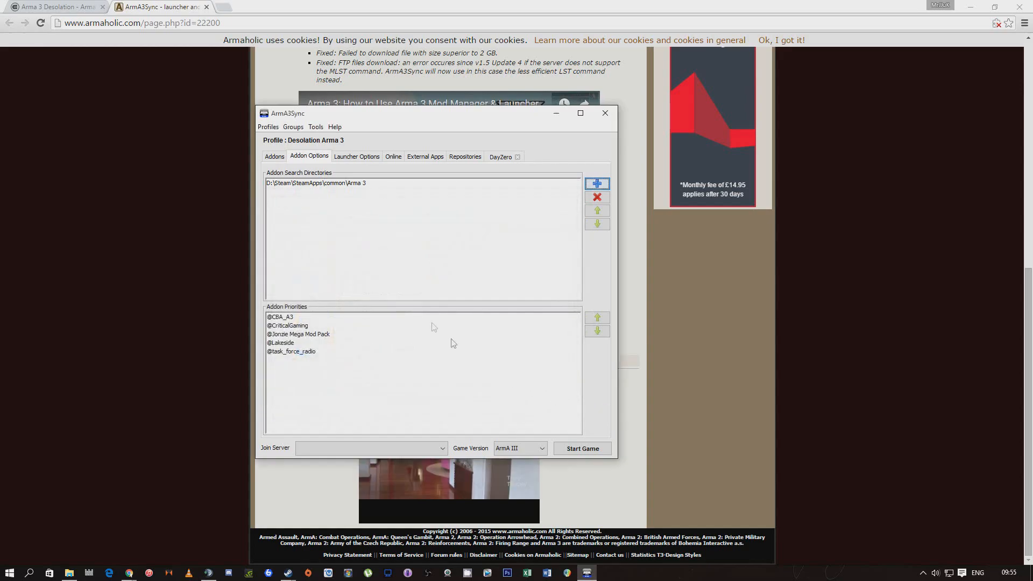
Select the Arma 3 search directory and view the run parameters' -mod list (CBA_A3, CriticalGaming, Jonzie, Lakeside, task_force_radio)
{"action": "left_click", "coordinate": [422, 183]}
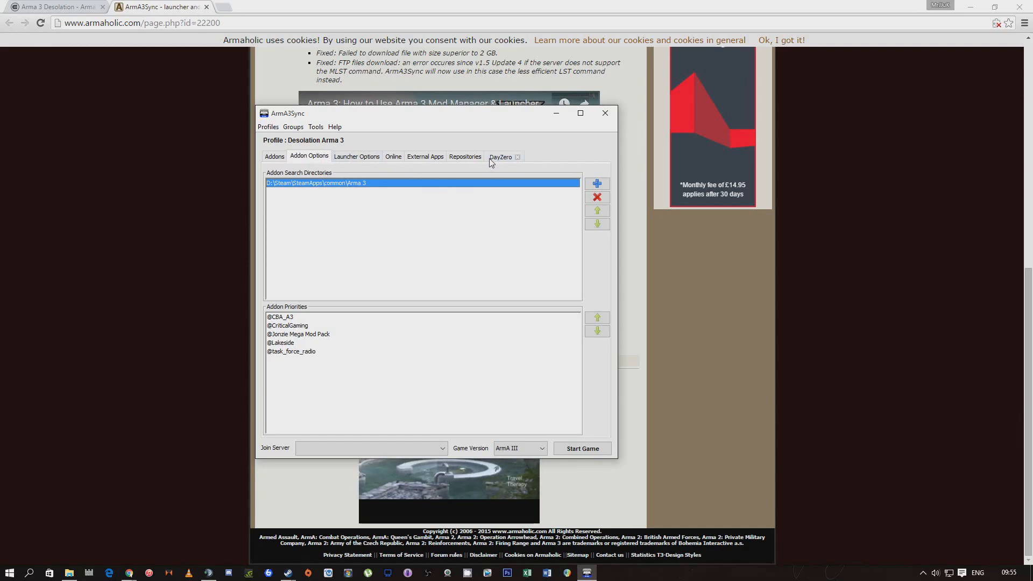
{"action": "left_click", "coordinate": [356, 157]}
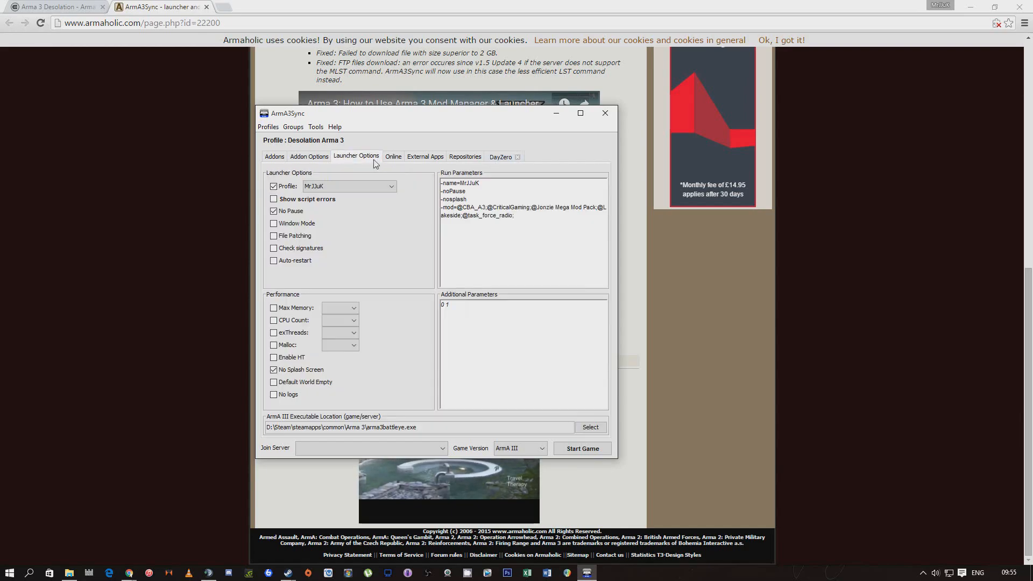
Show the favorite servers (Critical Gaming Server 1 and 2) with the Desolation site visible behind
{"action": "left_click", "coordinate": [393, 157]}
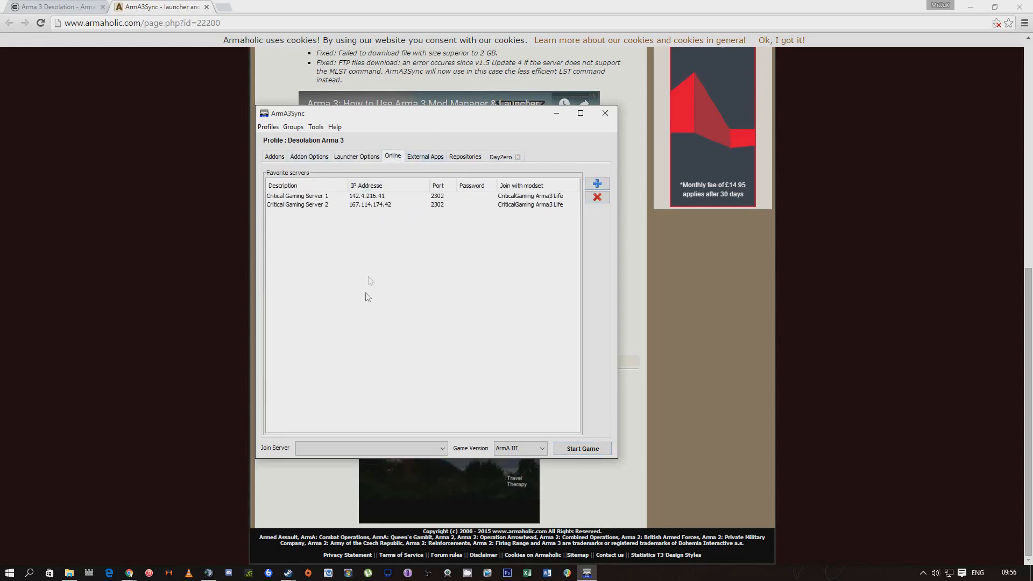
{"action": "mouse_move", "coordinate": [462, 131]}
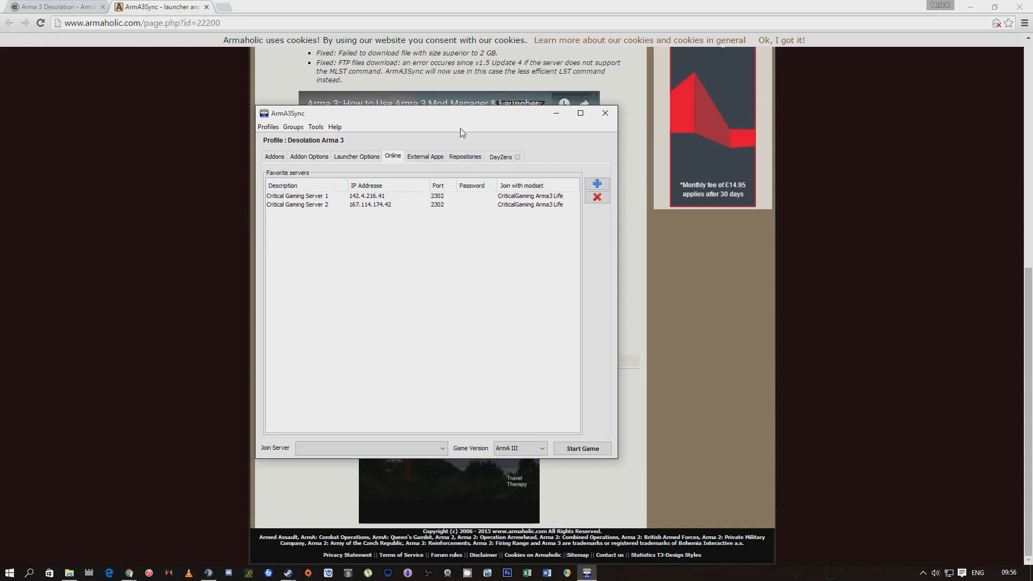
{"action": "mouse_move", "coordinate": [426, 272]}
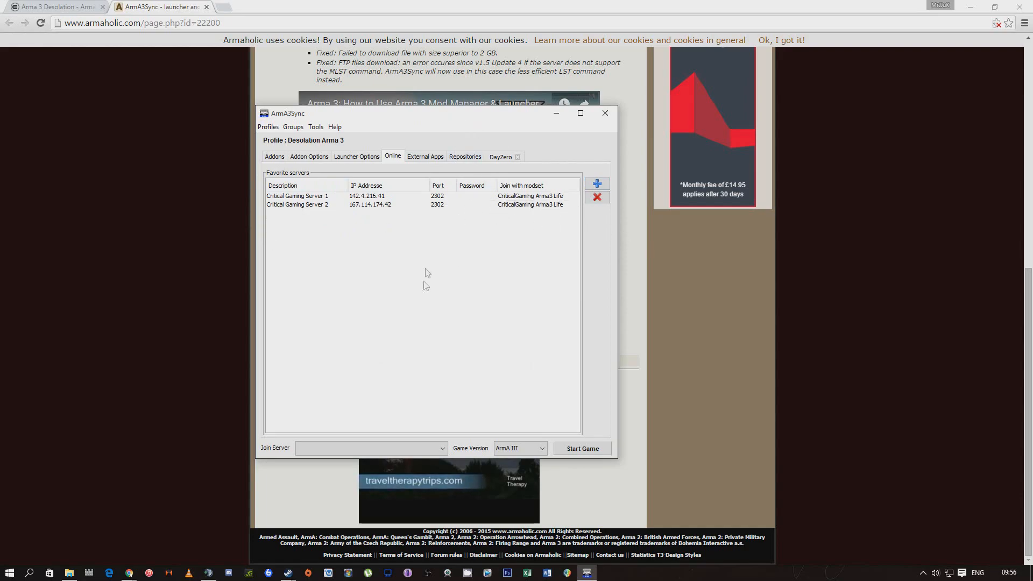
{"action": "left_click", "coordinate": [53, 7]}
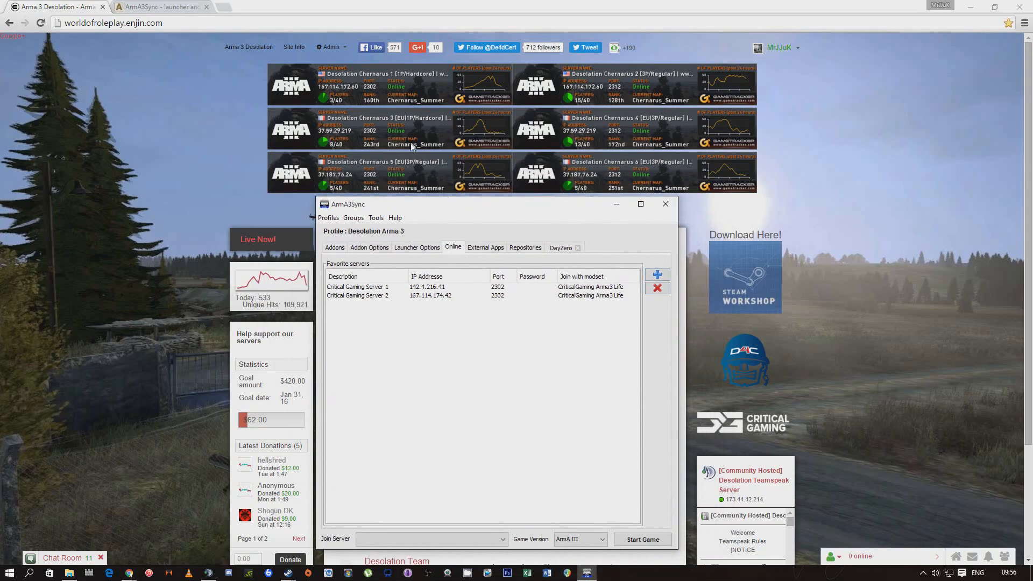
Add a favorite server row described as Desolation Cherno 3 [EU/IP]
{"action": "left_click", "coordinate": [656, 274]}
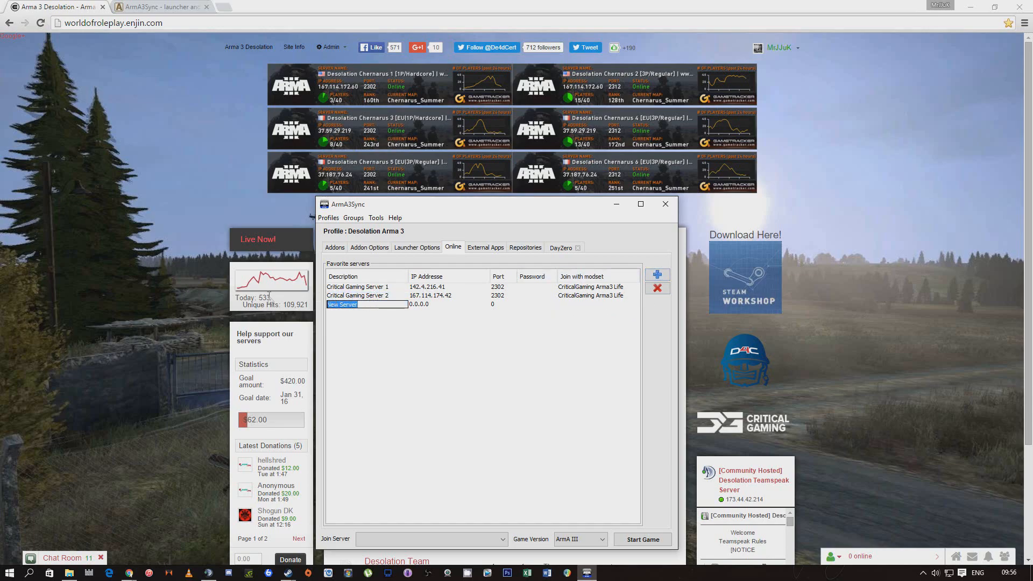
{"action": "type", "text": "Desolation Cherno 3"}
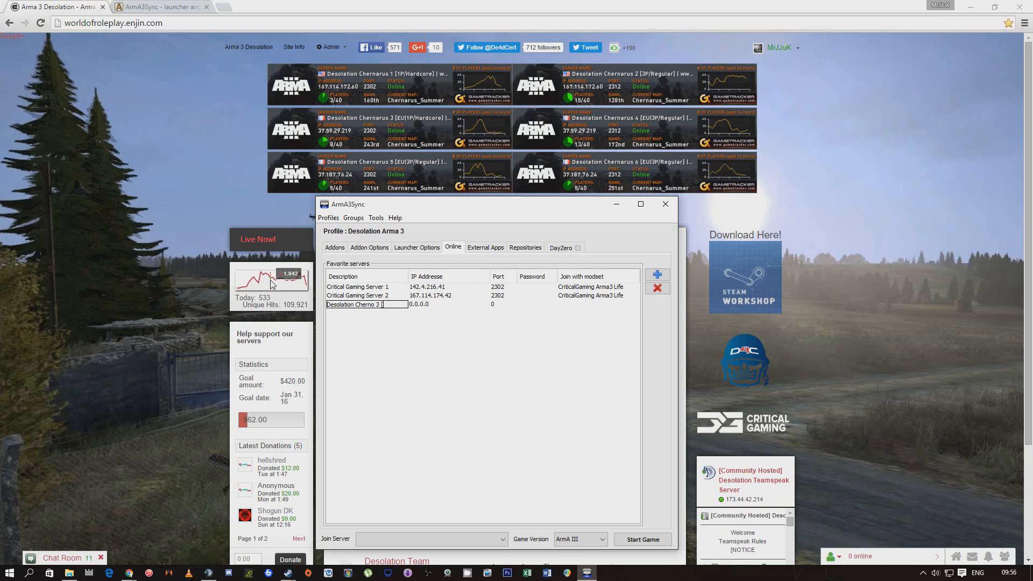
{"action": "type", "text": "EU"}
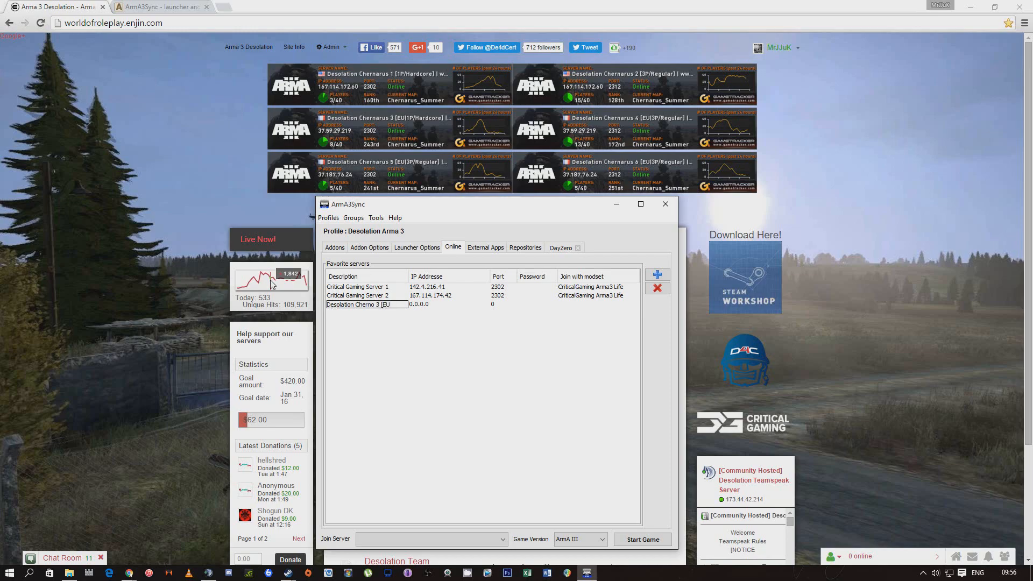
{"action": "type", "text": "/1P]"}
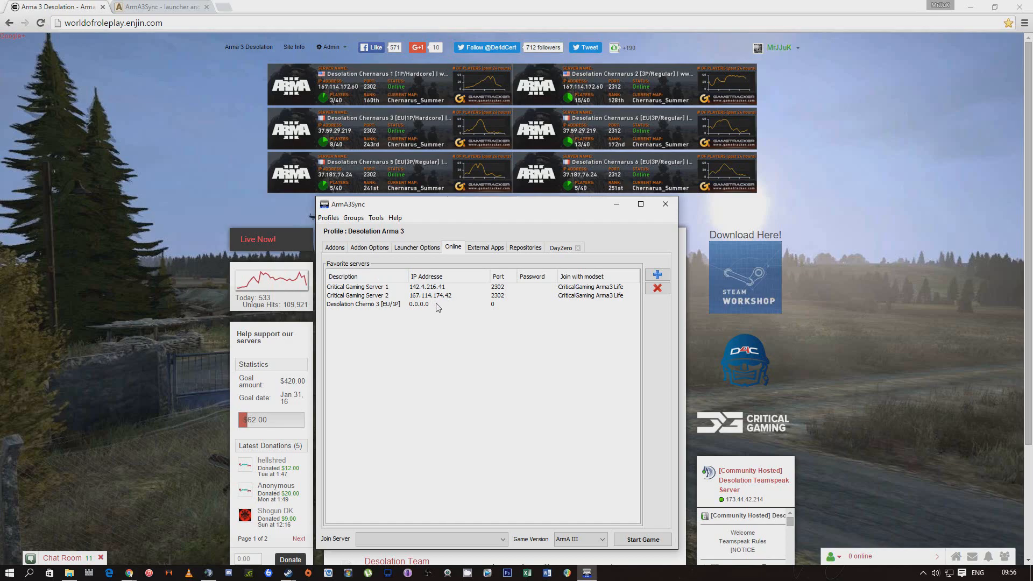
Give the new server IP 37.59.29.219, port 2302 and the DayZero join modset
{"action": "double_click", "coordinate": [419, 305]}
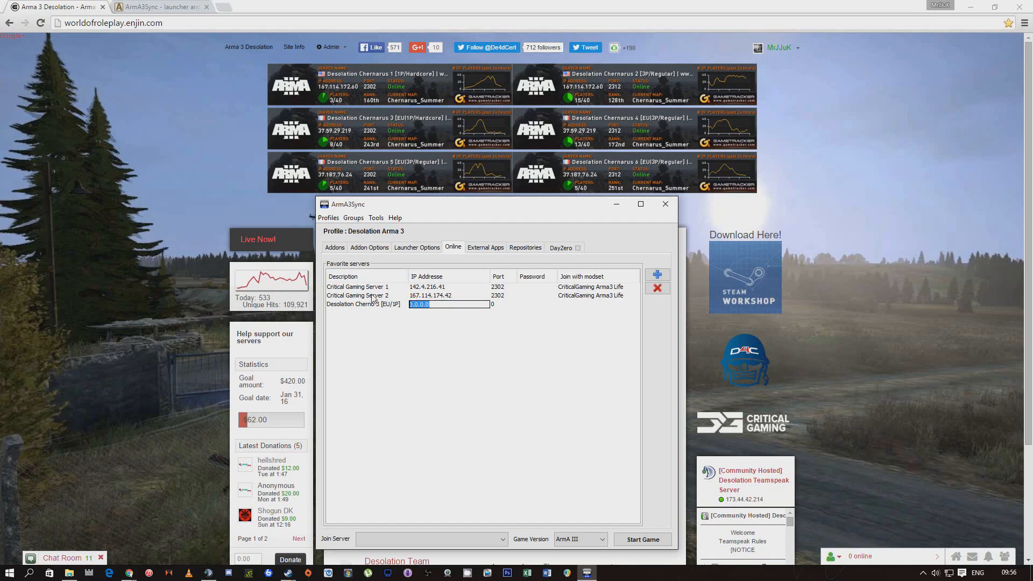
{"action": "type", "text": "37.59.29.219"}
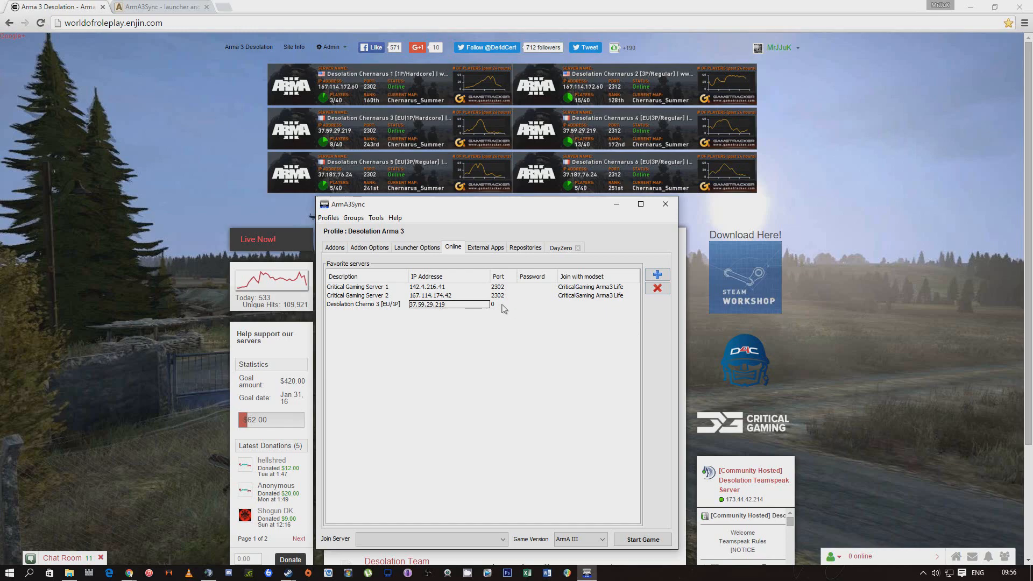
{"action": "left_click", "coordinate": [502, 303]}
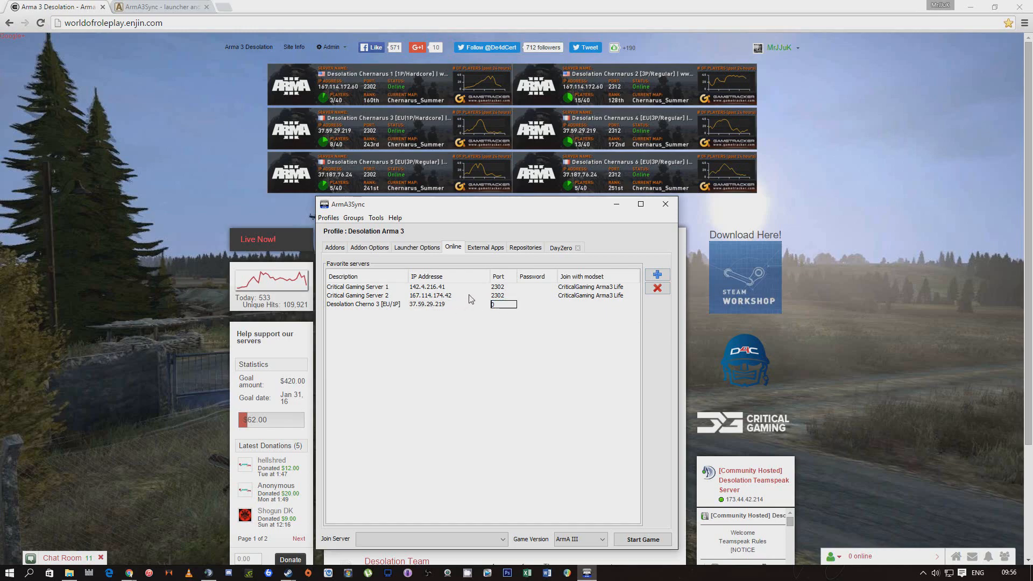
{"action": "type", "text": "2303"}
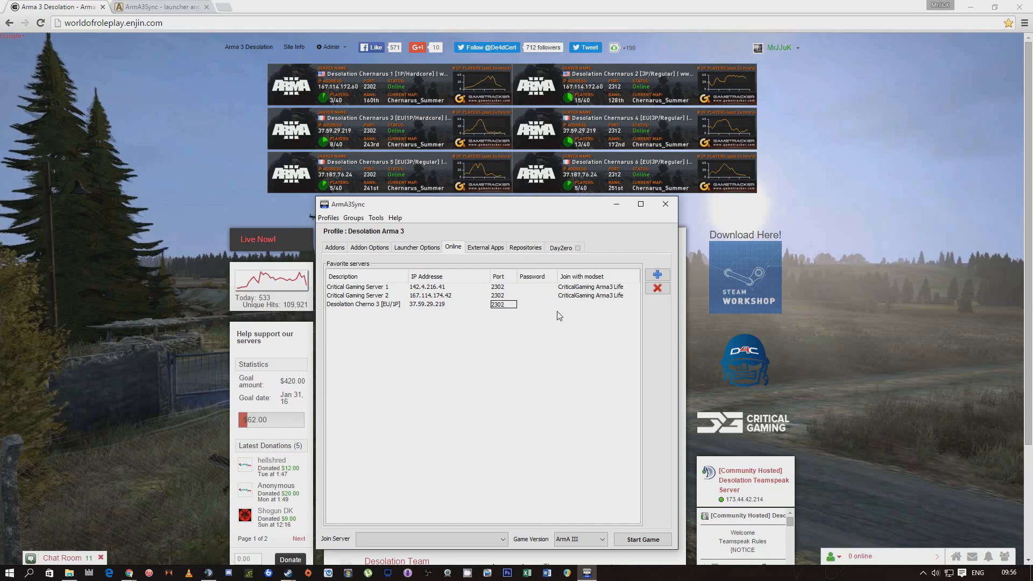
{"action": "left_click", "coordinate": [596, 303]}
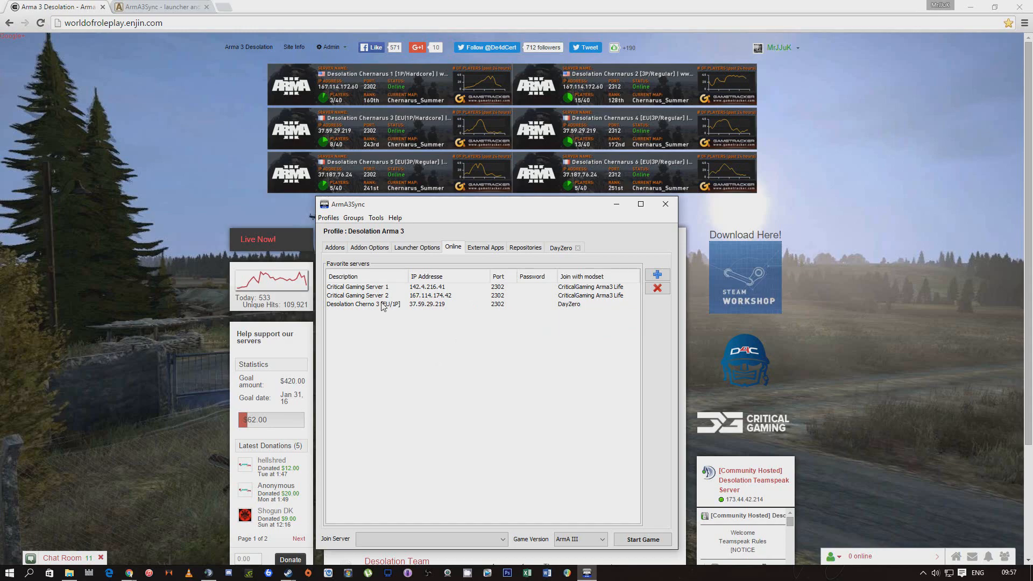
{"action": "mouse_move", "coordinate": [433, 395]}
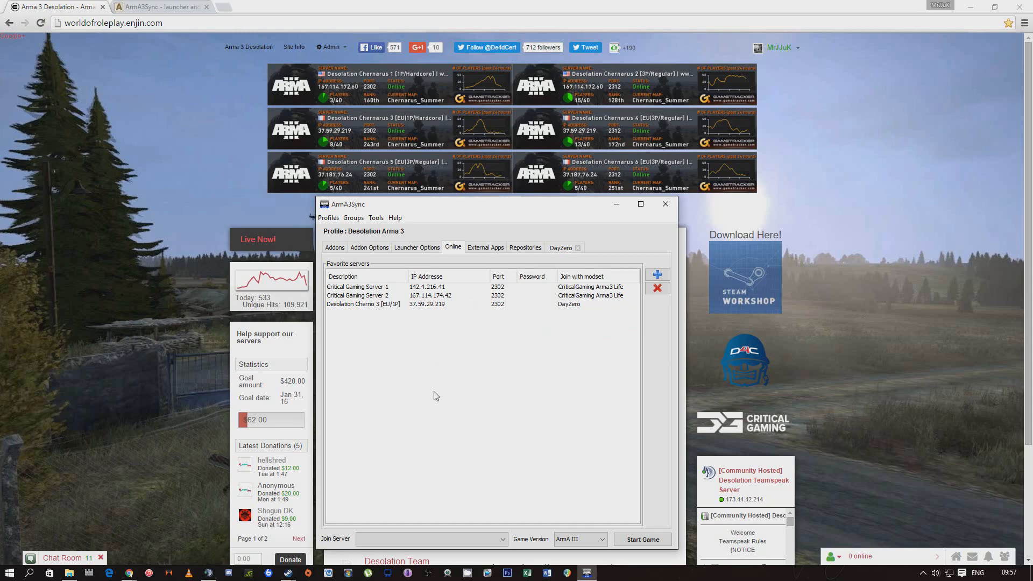
{"action": "mouse_move", "coordinate": [538, 313]}
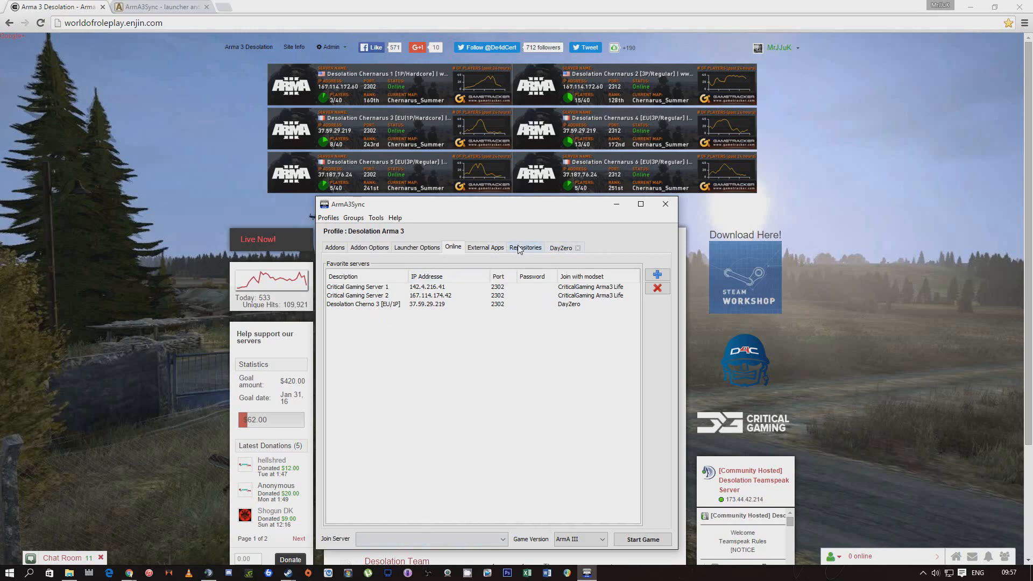
Select 'Desolation Cherno 3 [EU/IP] - DayZero' as the join server and revisit its modset cell
{"action": "left_click", "coordinate": [431, 539]}
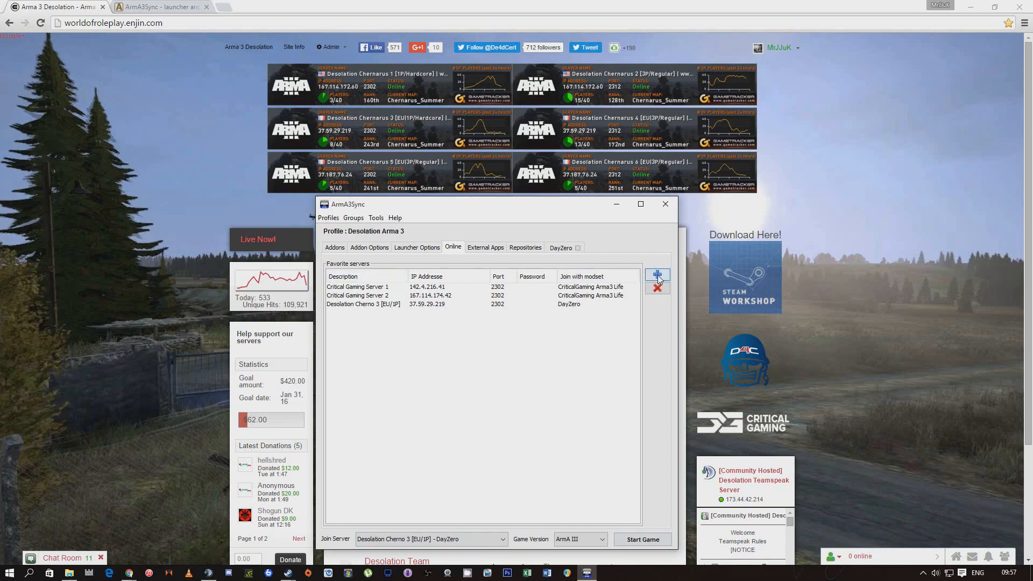
{"action": "left_click", "coordinate": [432, 539]}
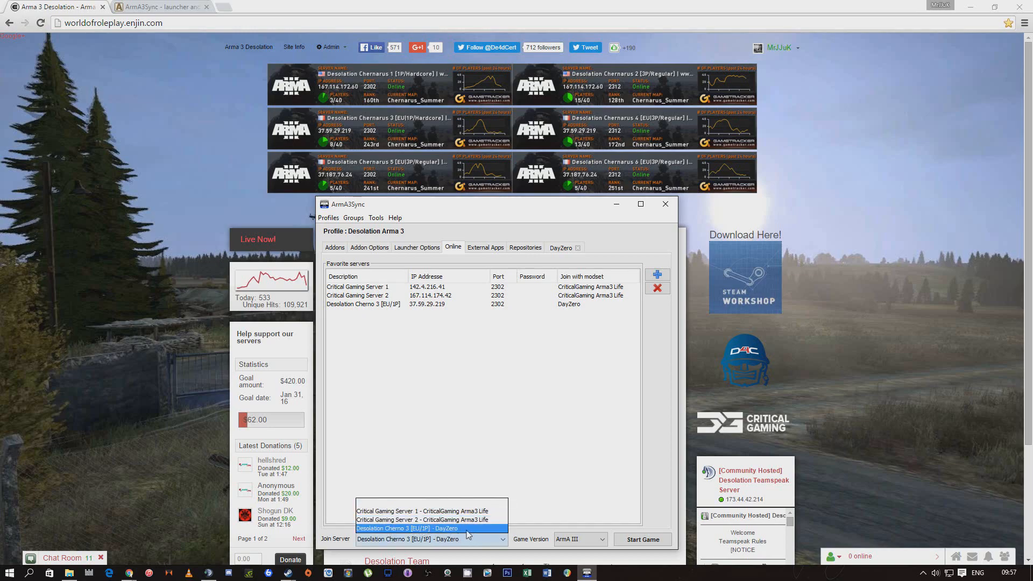
{"action": "left_click", "coordinate": [431, 527]}
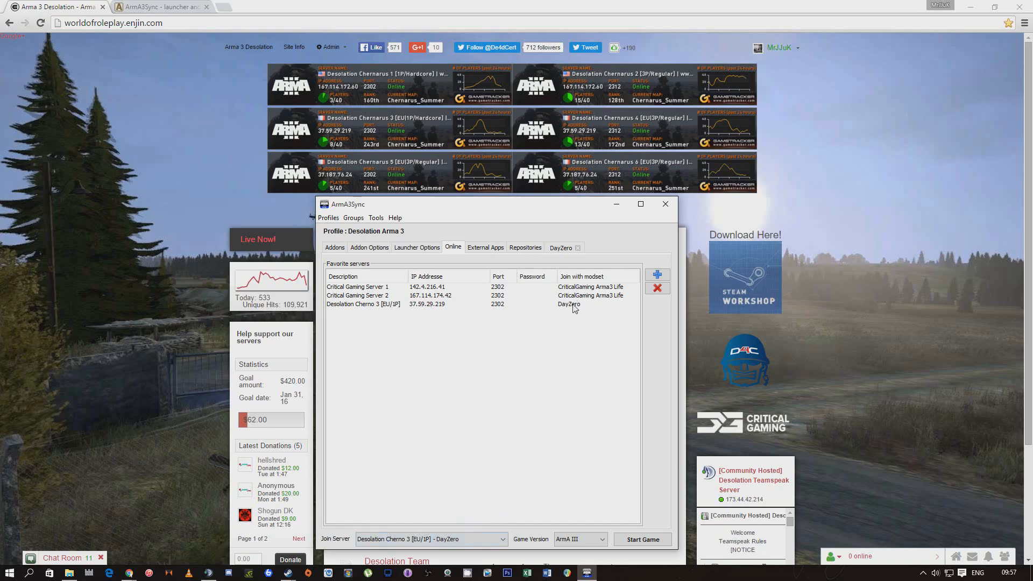
{"action": "left_click", "coordinate": [596, 304]}
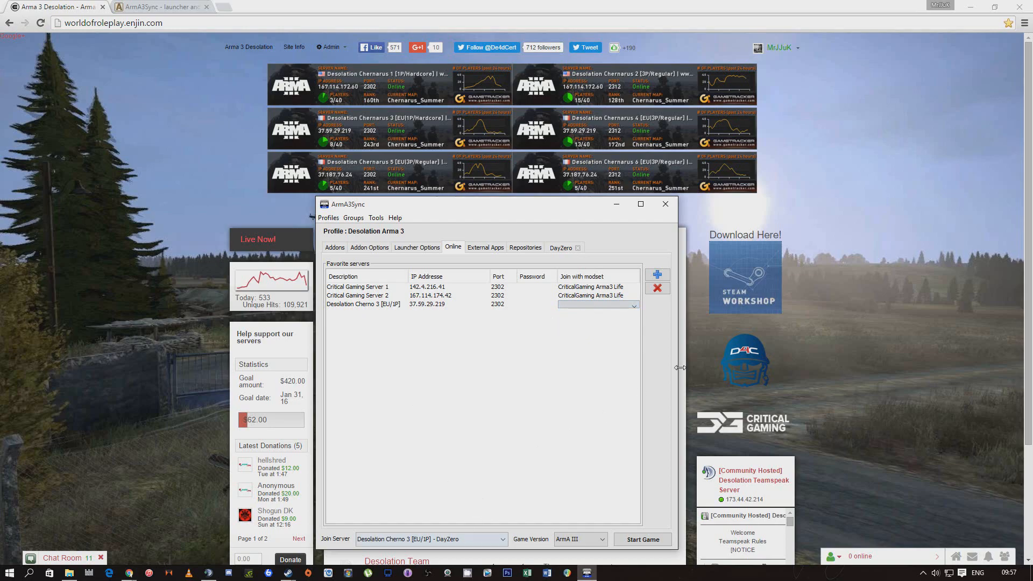
{"action": "mouse_move", "coordinate": [462, 342]}
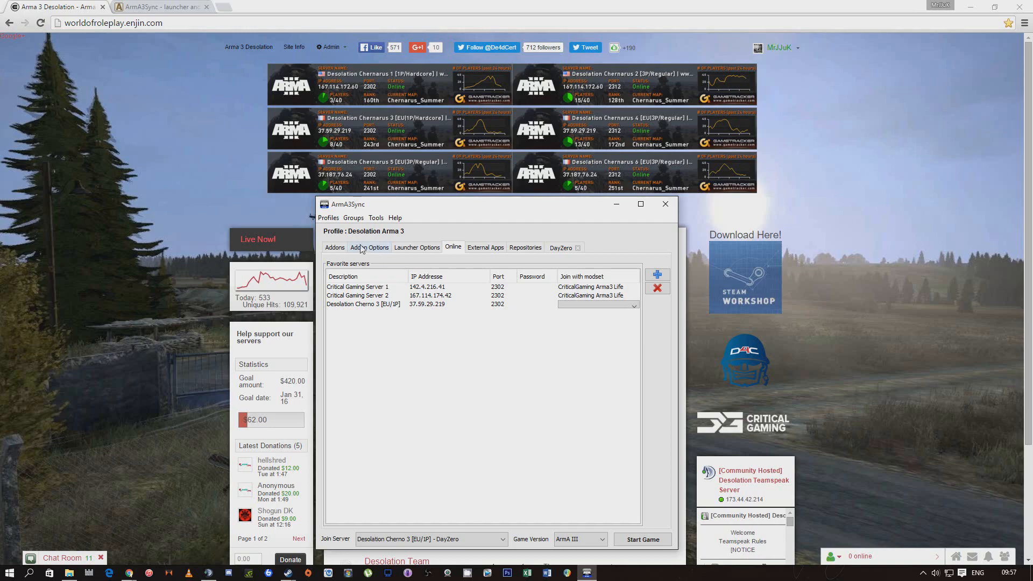
Show Launcher Options with run parameters -connect=37.59.29.219 -port=2302 and browse for the game executable
{"action": "left_click", "coordinate": [333, 248]}
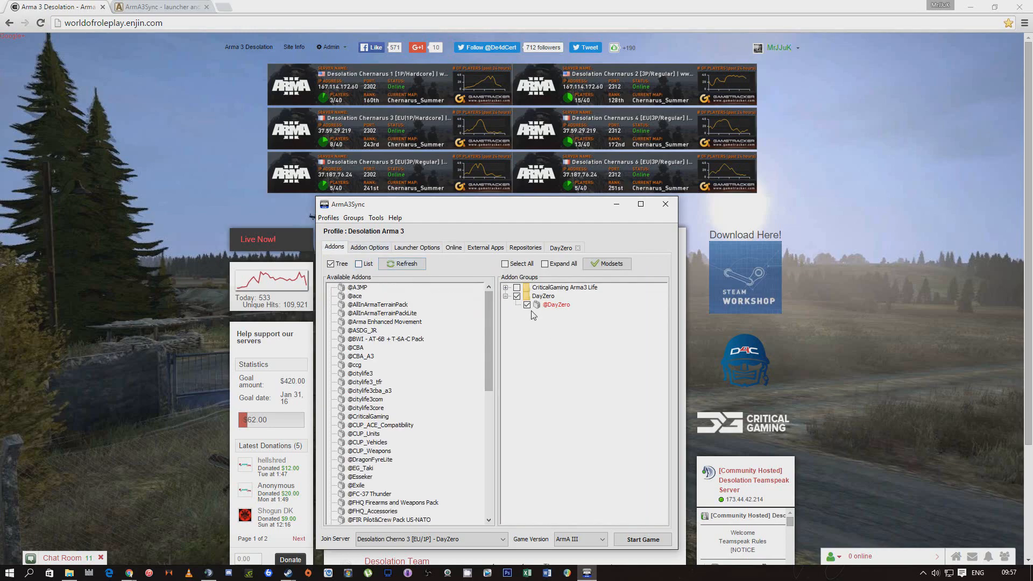
{"action": "left_click", "coordinate": [416, 247]}
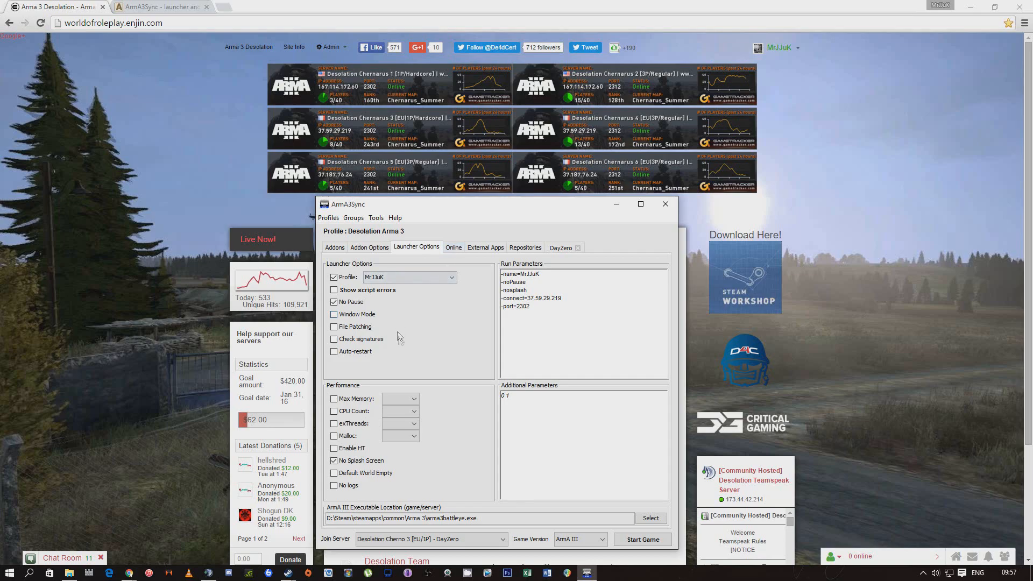
{"action": "mouse_move", "coordinate": [453, 478]}
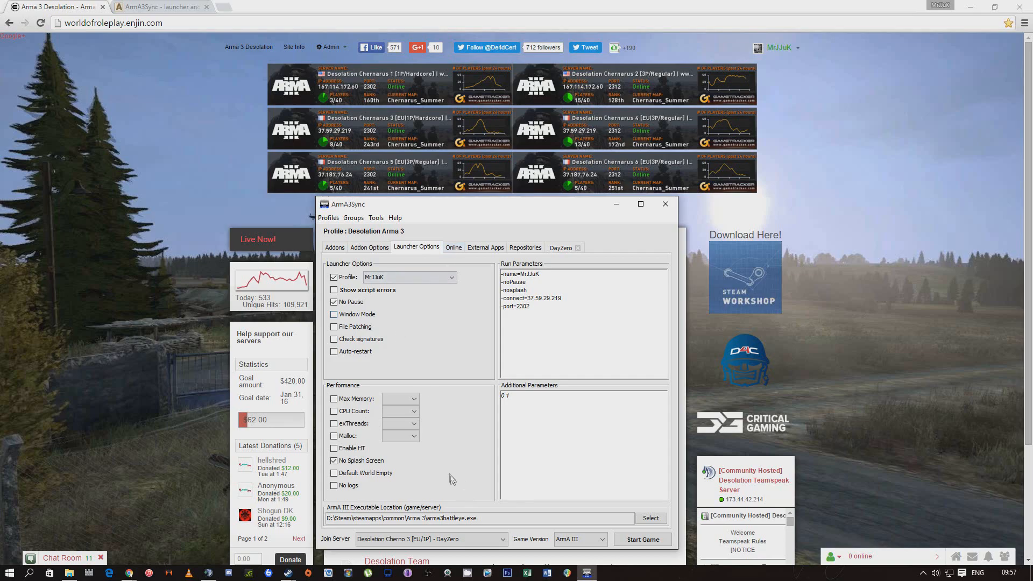
{"action": "mouse_move", "coordinate": [494, 450]}
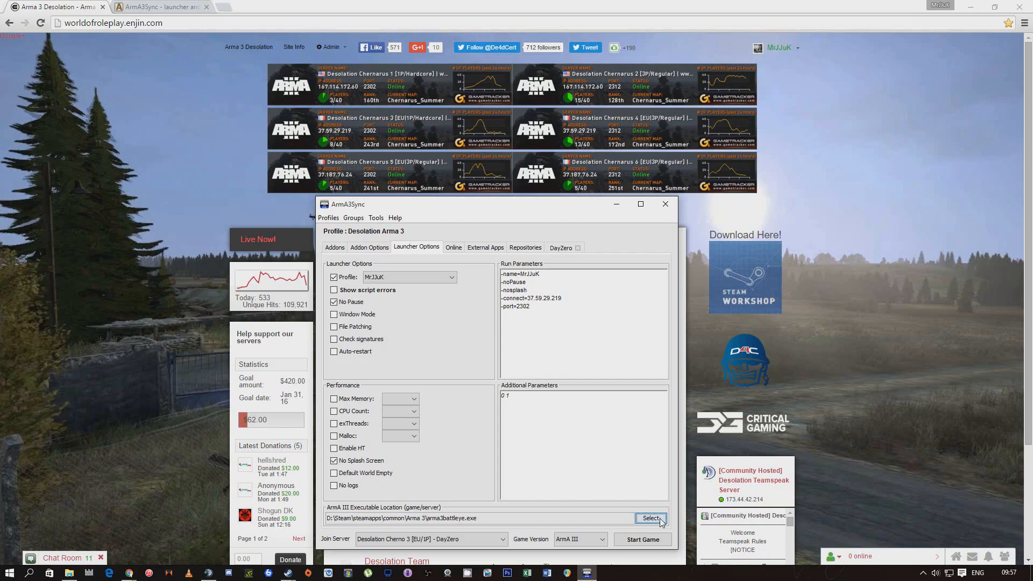
{"action": "left_click", "coordinate": [649, 518]}
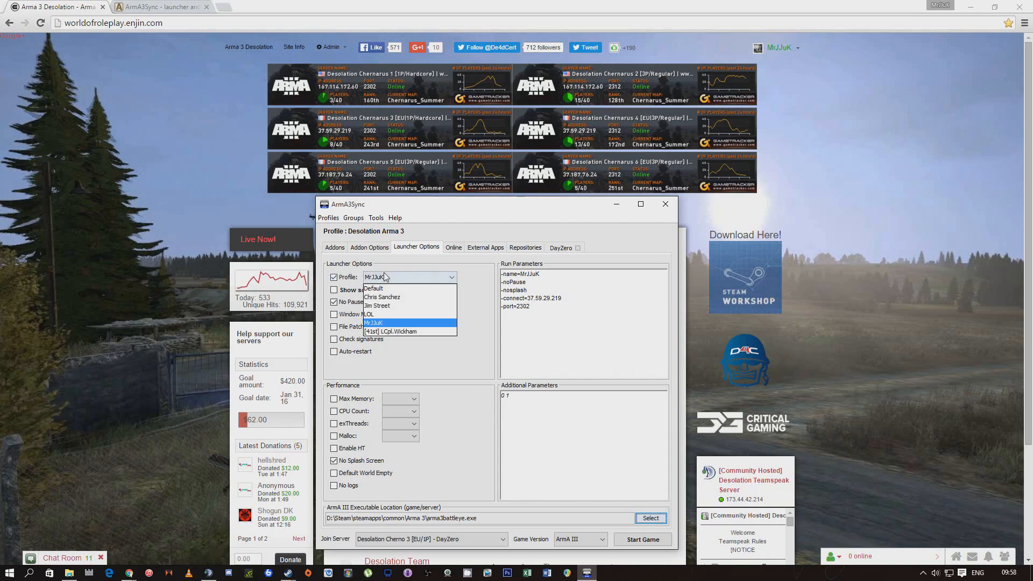
{"action": "mouse_move", "coordinate": [384, 305]}
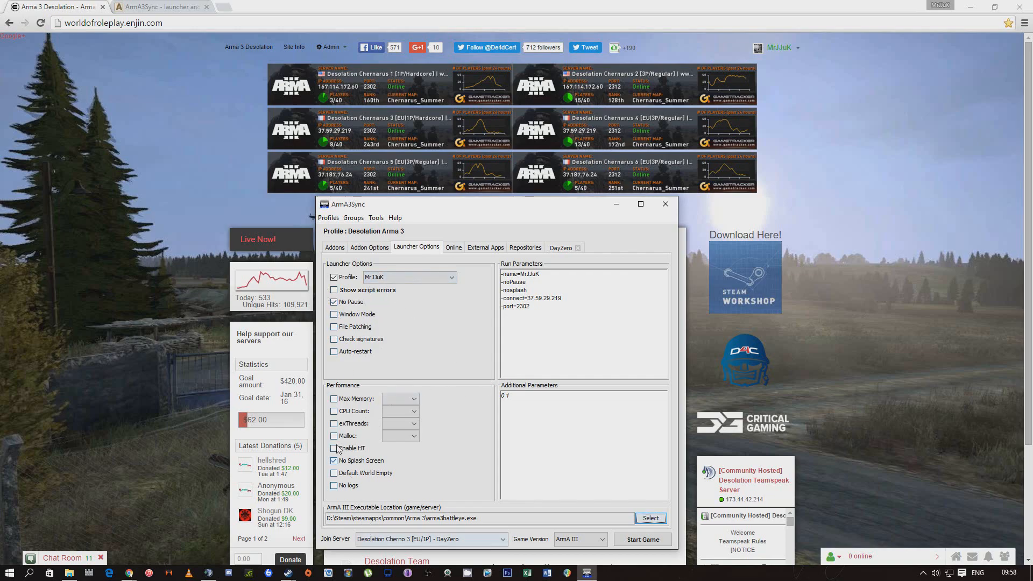
Check the DayZero repository download progress, then return to addon groups with DayZero ticked
{"action": "left_click", "coordinate": [453, 247]}
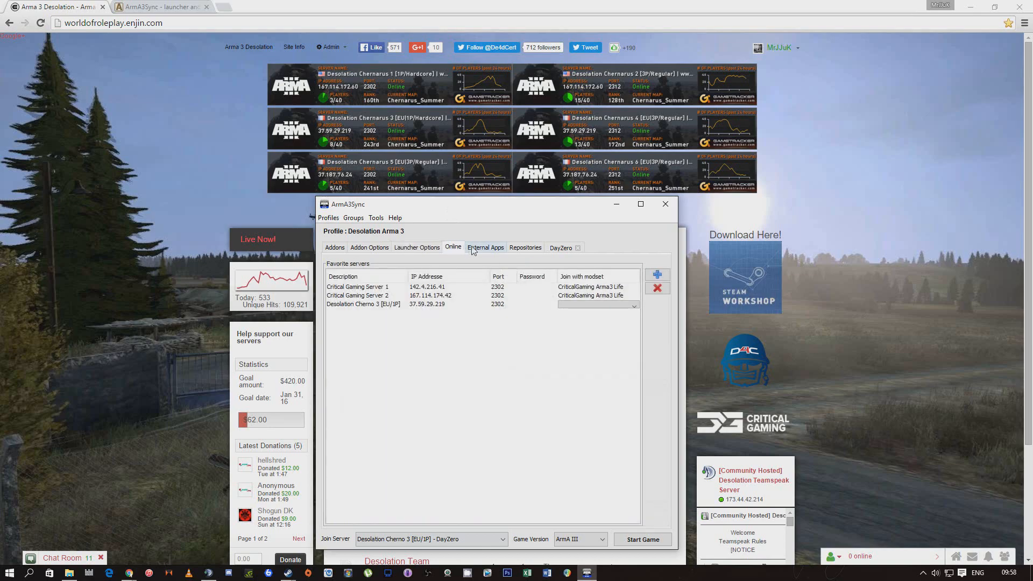
{"action": "left_click", "coordinate": [525, 248]}
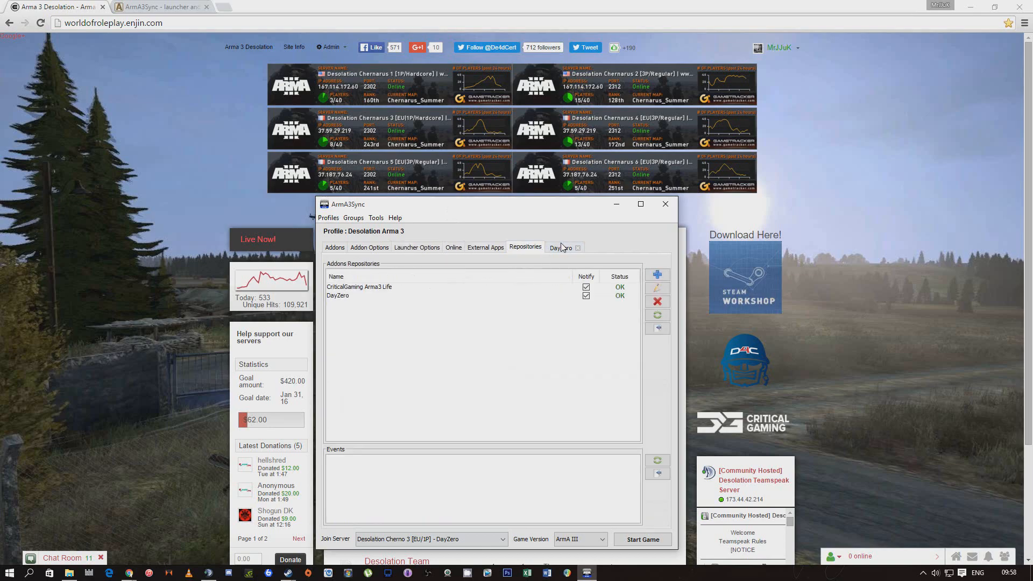
{"action": "left_click", "coordinate": [561, 248]}
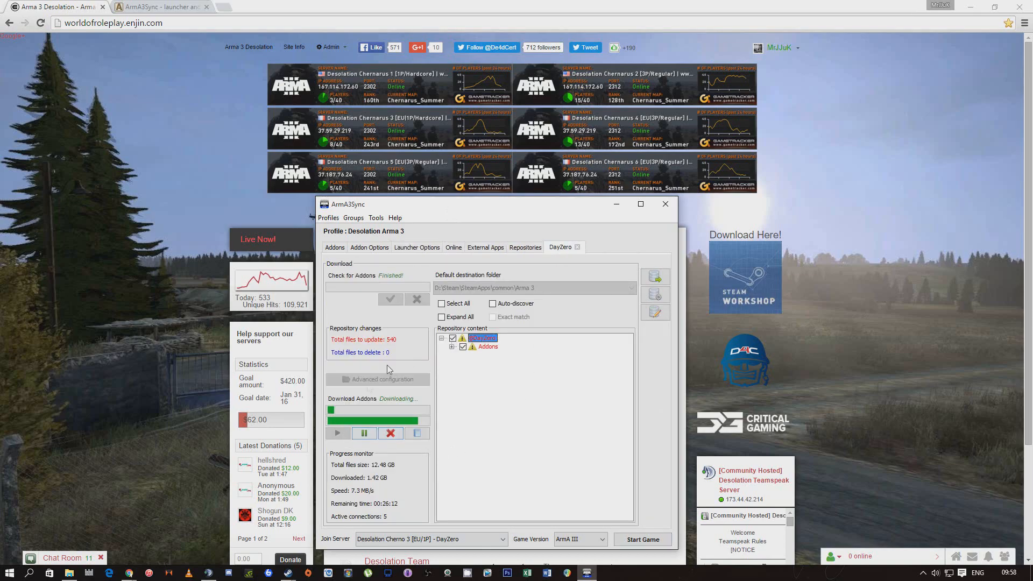
{"action": "left_click", "coordinate": [333, 248]}
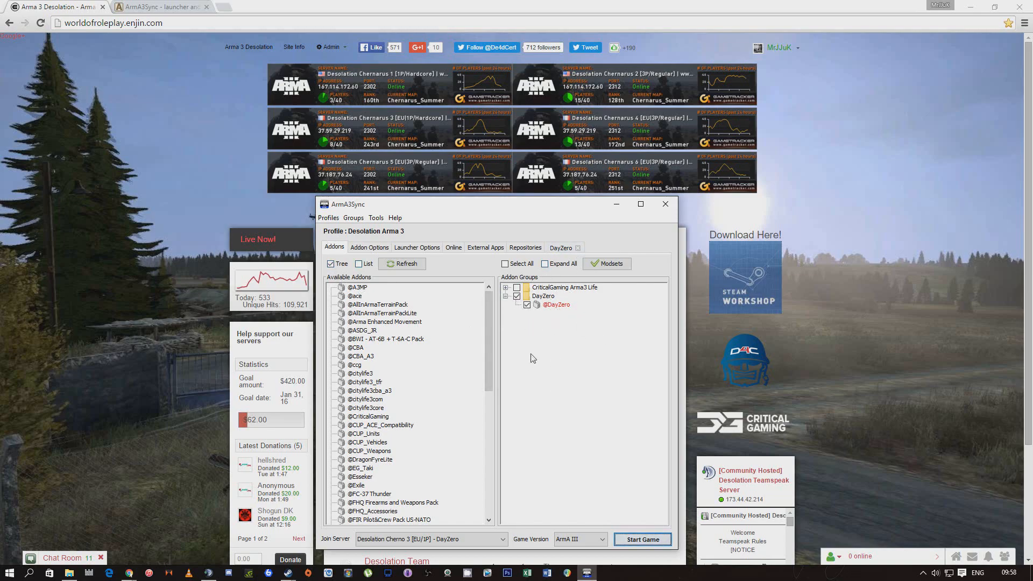
{"action": "mouse_move", "coordinate": [591, 354]}
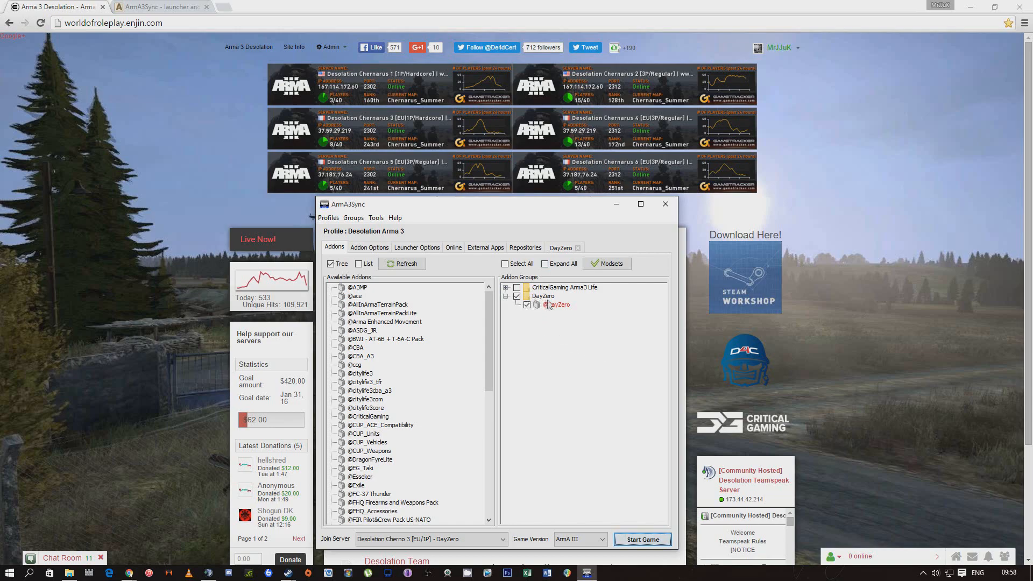
Confirm DayZero as the loaded modset and keep Desolation Cherno 3 - DayZero as join server
{"action": "left_click", "coordinate": [609, 263]}
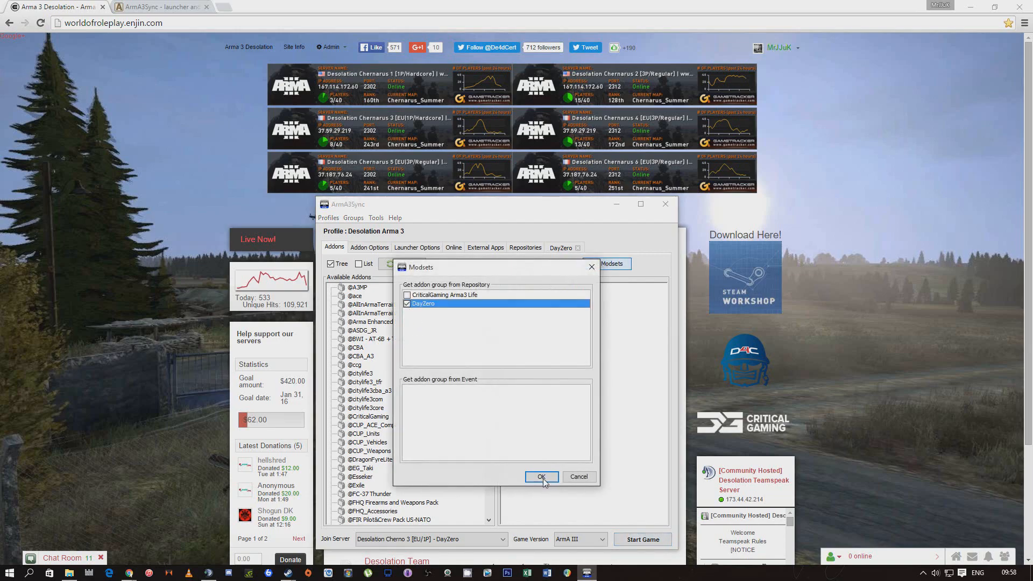
{"action": "left_click", "coordinate": [542, 477]}
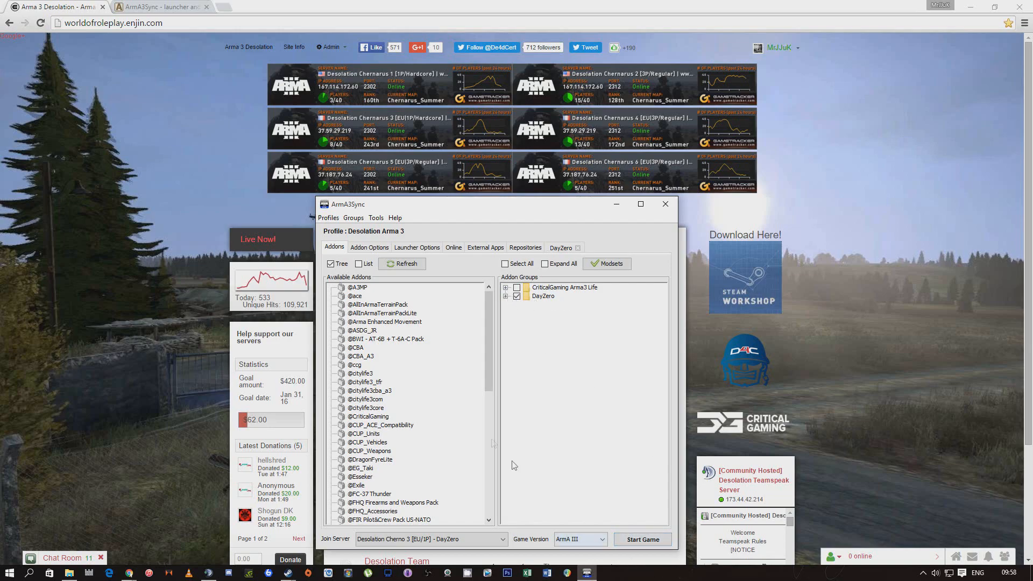
{"action": "left_click", "coordinate": [327, 218]}
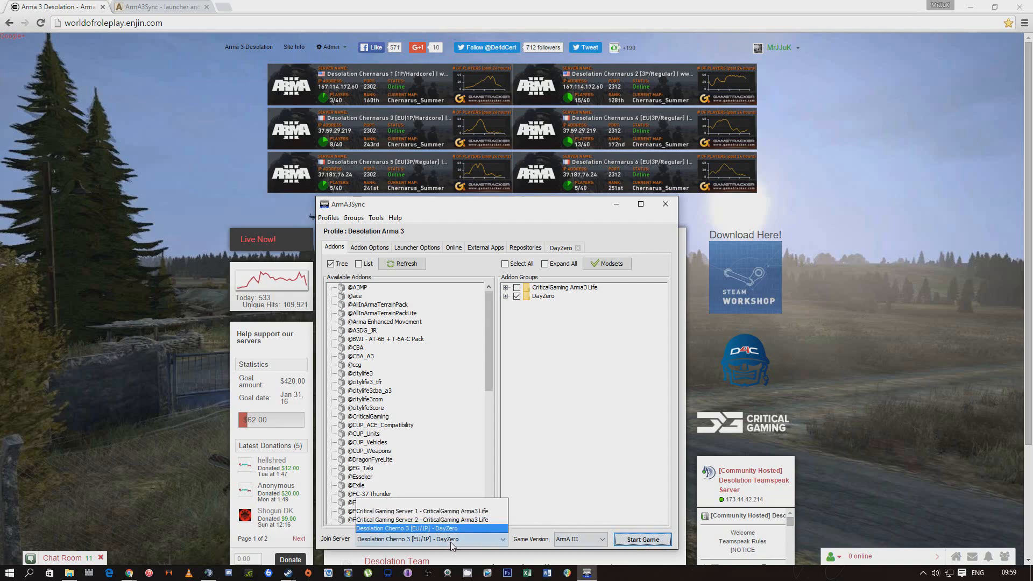
{"action": "left_click", "coordinate": [431, 527]}
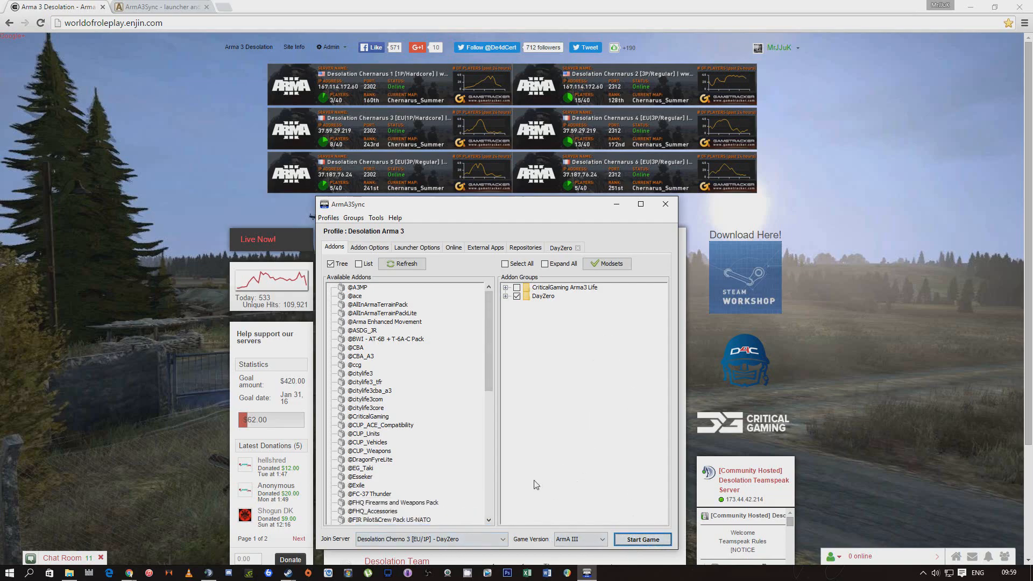
{"action": "mouse_move", "coordinate": [568, 487]}
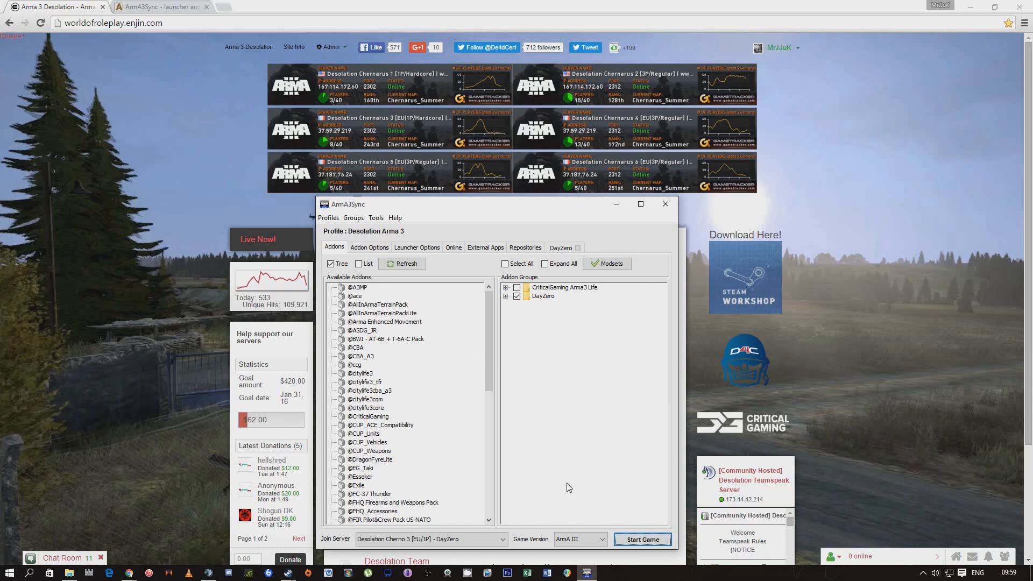